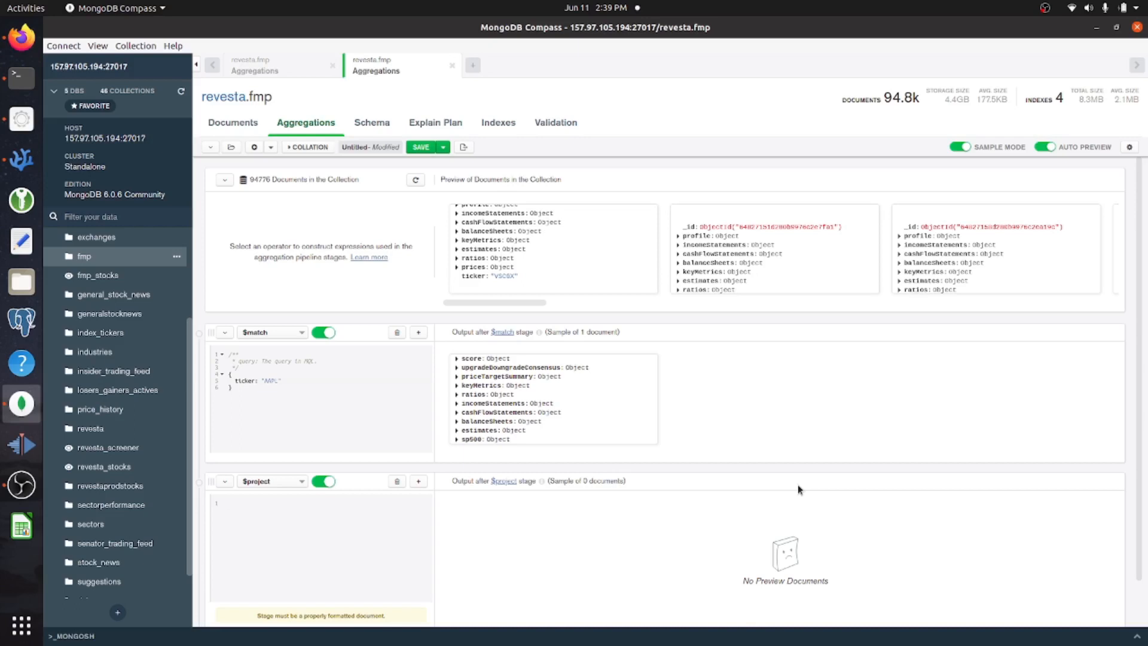
{"action": "mouse_move", "coordinate": [613, 532]}
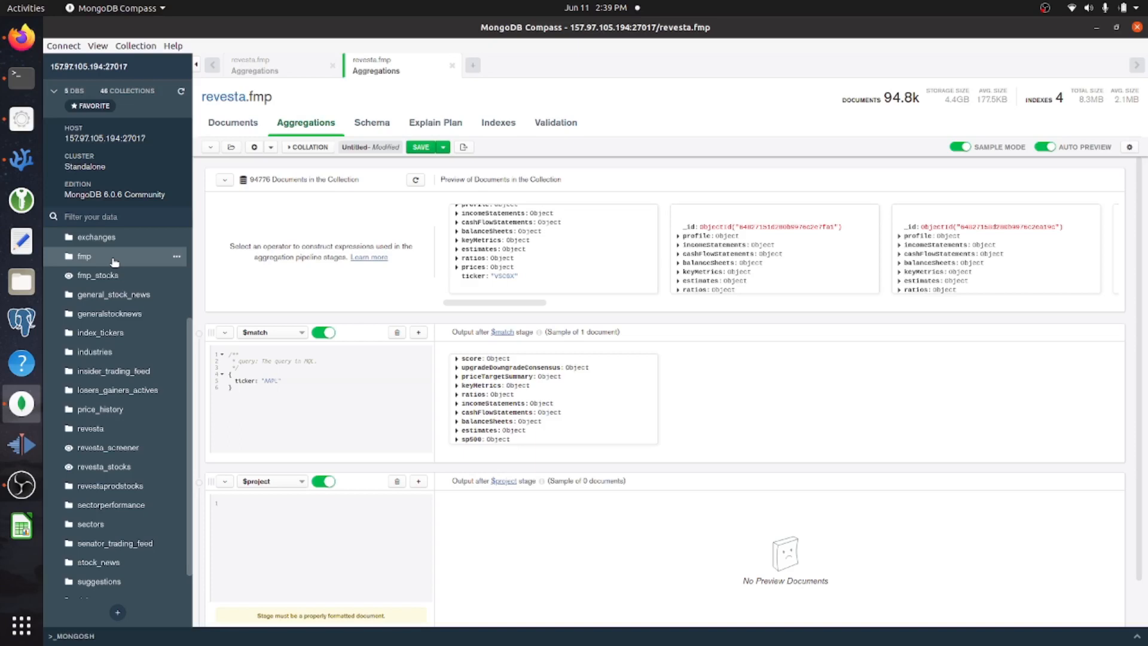
{"action": "mouse_move", "coordinate": [741, 411]}
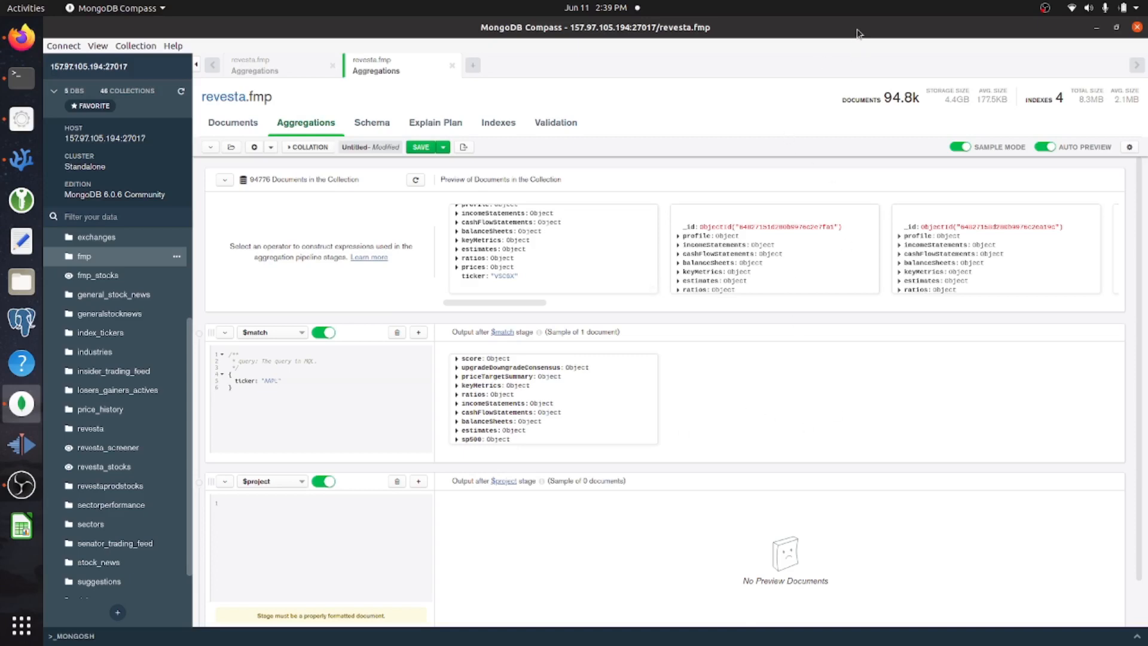
{"action": "mouse_move", "coordinate": [628, 555]}
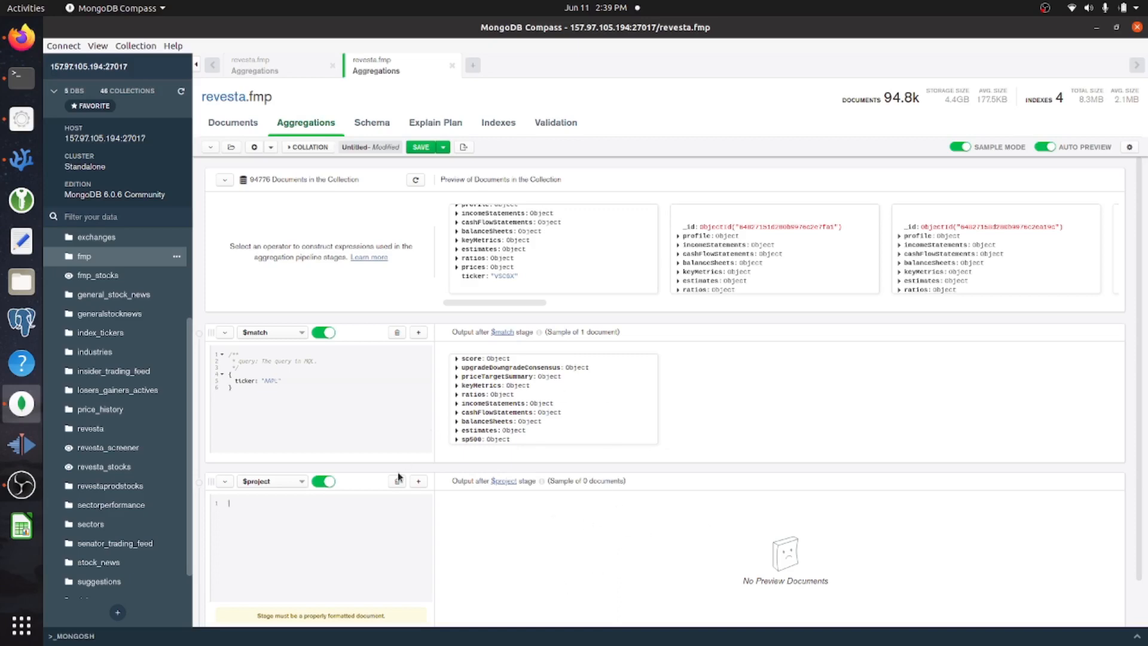
{"action": "mouse_move", "coordinate": [626, 570]}
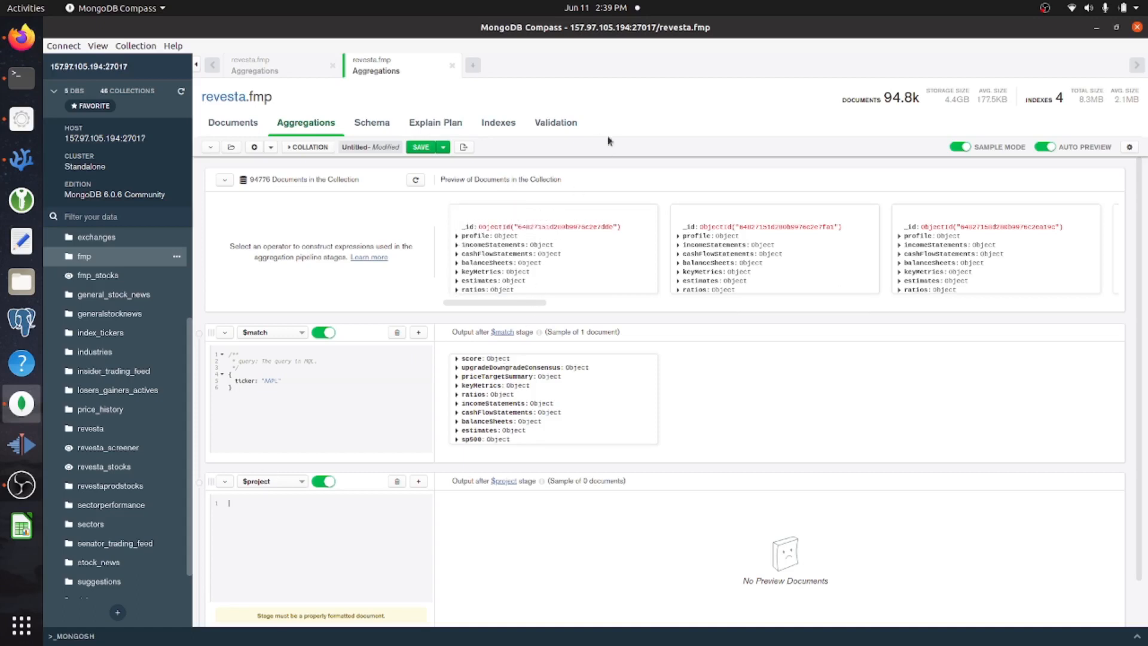
{"action": "mouse_move", "coordinate": [308, 146]}
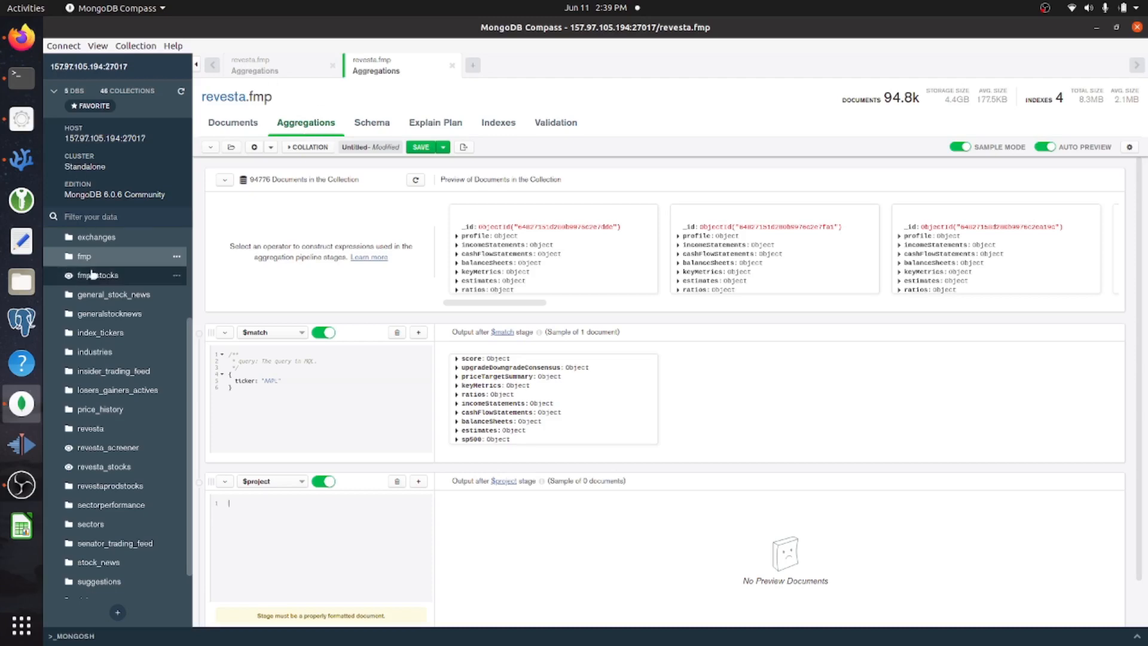
{"action": "mouse_move", "coordinate": [84, 256]}
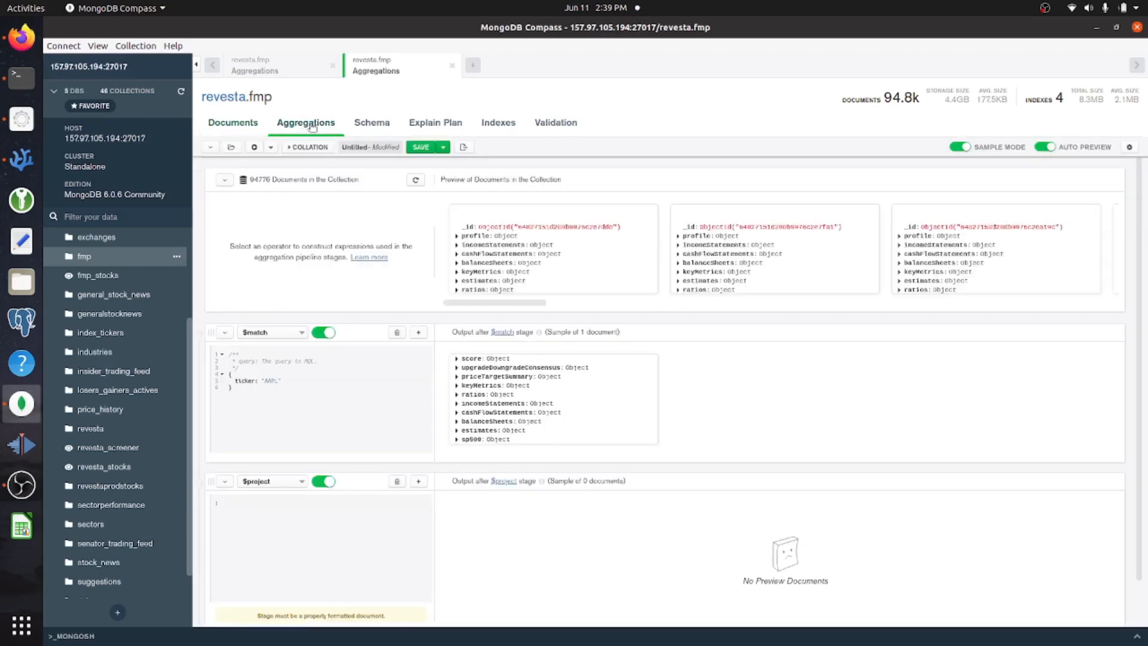
{"action": "mouse_move", "coordinate": [581, 414]}
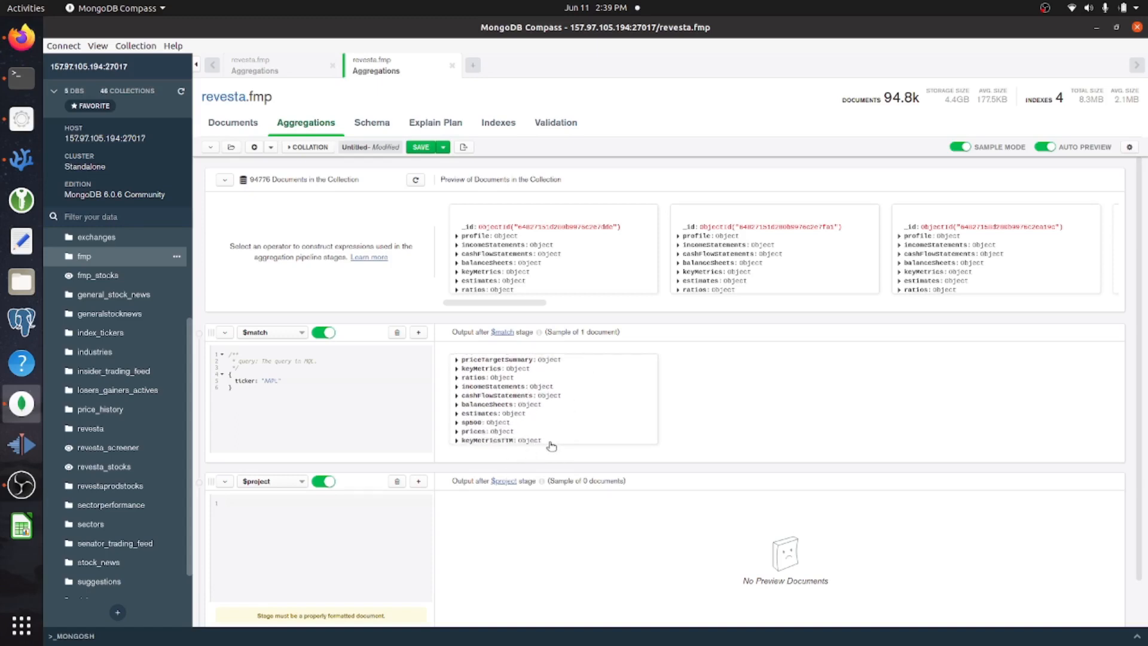
{"action": "mouse_move", "coordinate": [412, 326]}
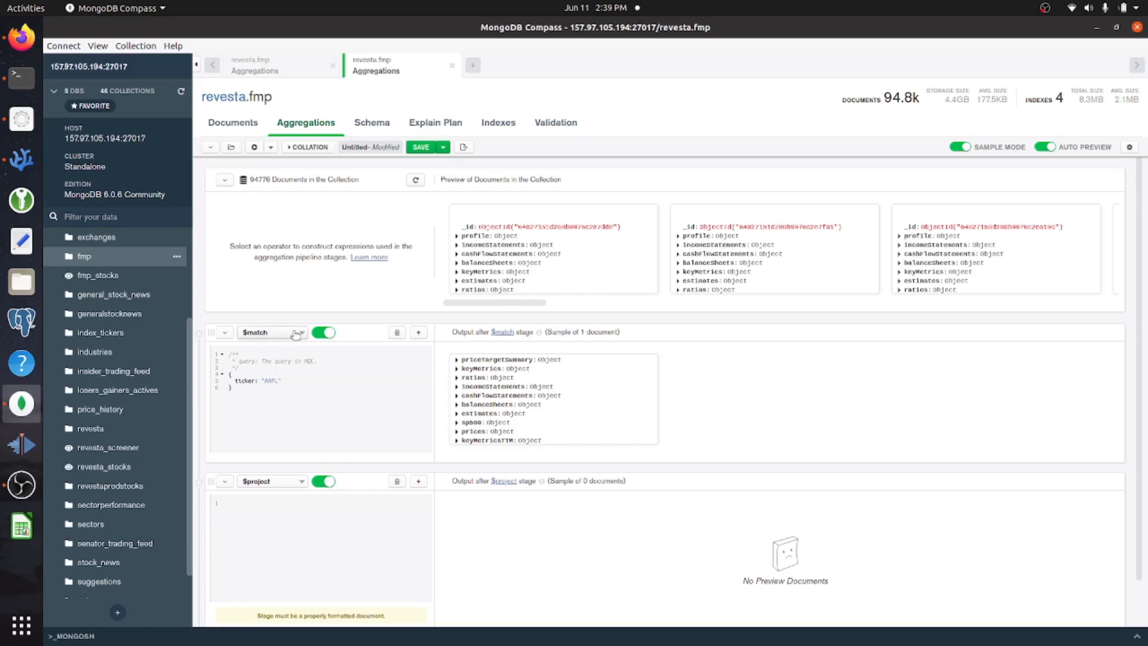
Drill into the AAPL match output's incomeStatements annual array, inspect entry 0, then collapse it.
{"action": "left_click", "coordinate": [270, 333]}
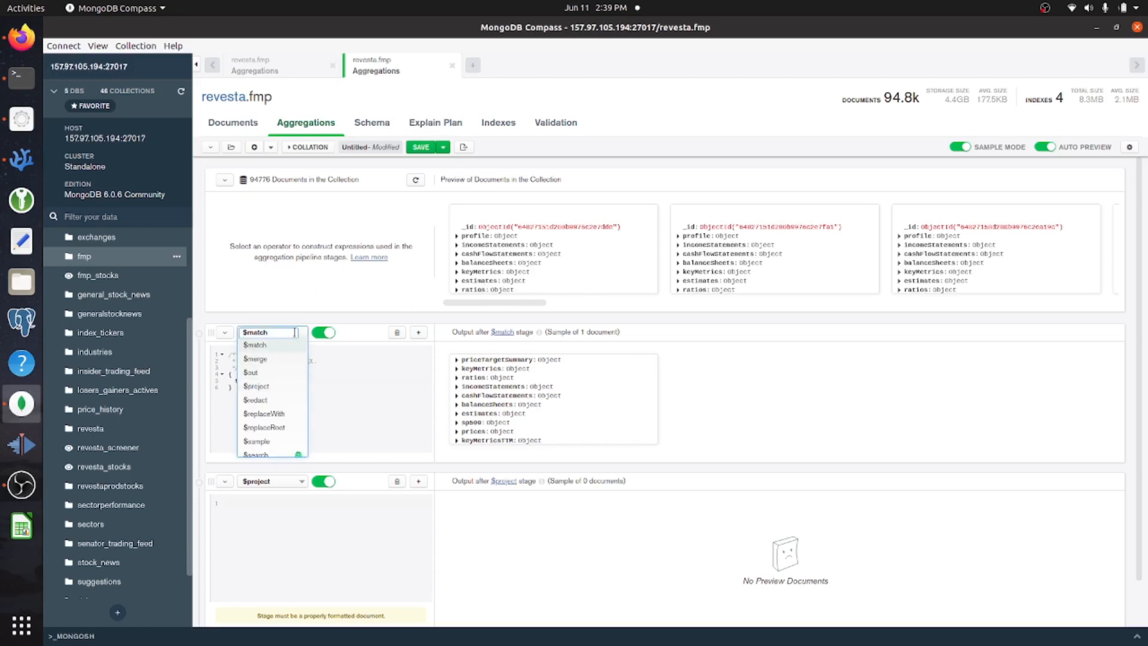
{"action": "left_click", "coordinate": [254, 345]}
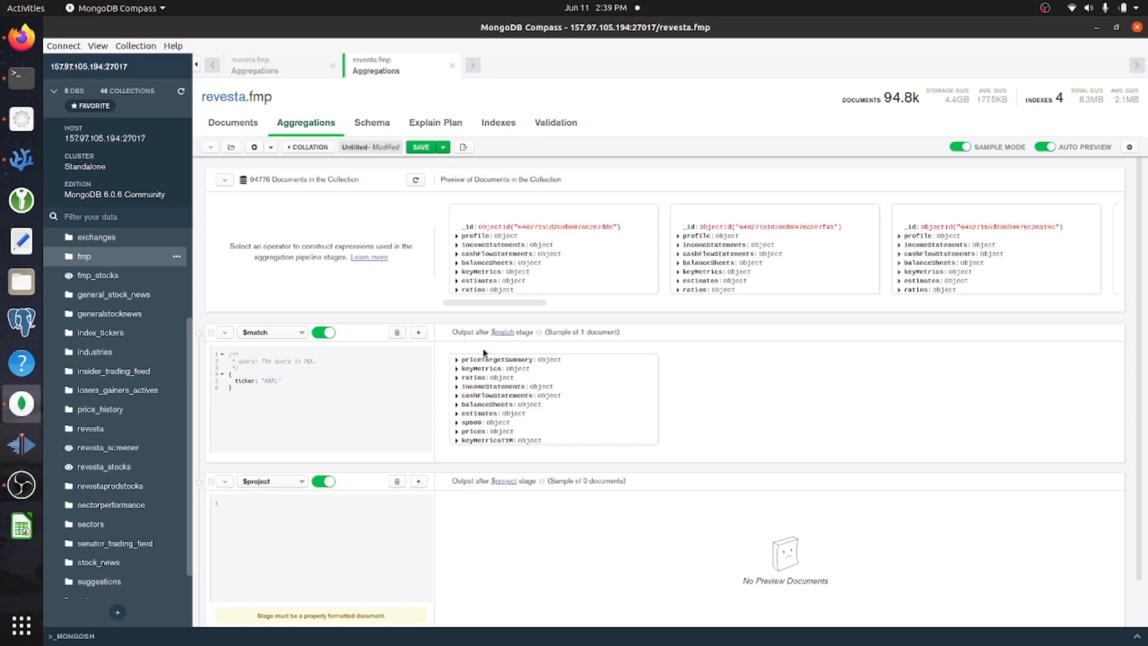
{"action": "scroll", "scroll_direction": "down", "scroll_amount": 3}
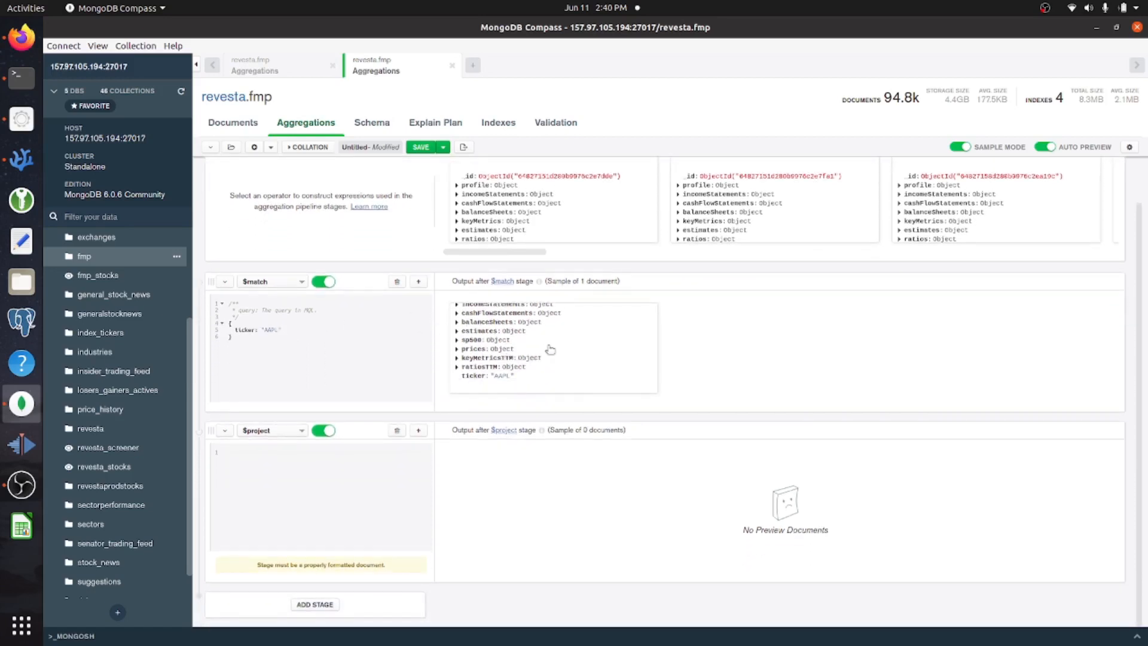
{"action": "mouse_move", "coordinate": [476, 383]}
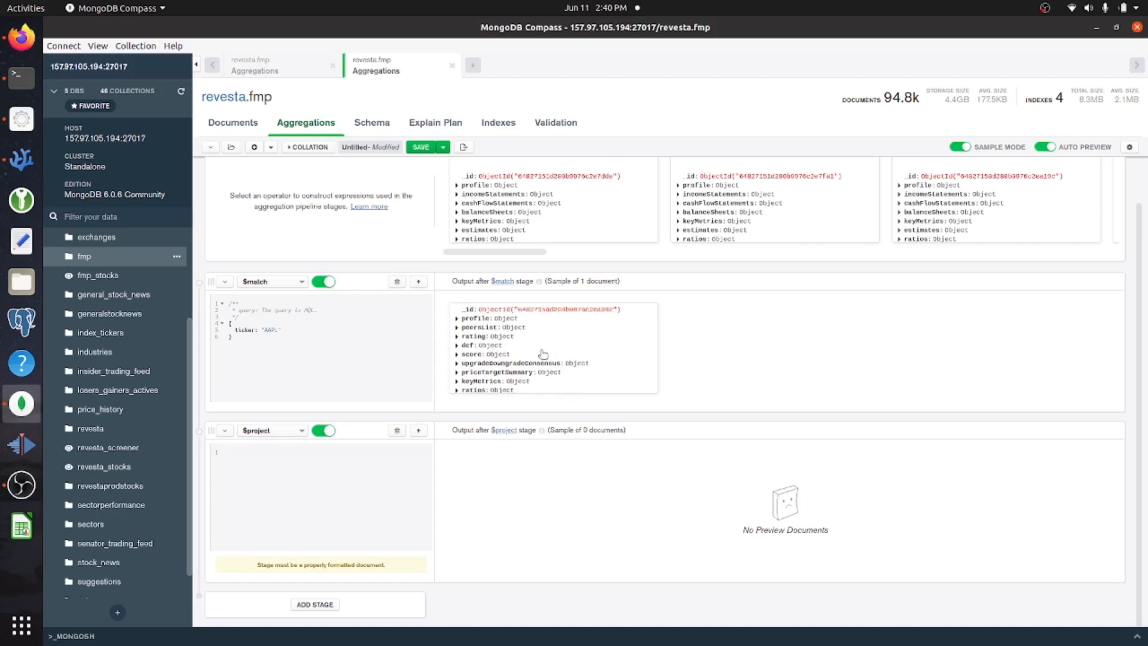
{"action": "left_click", "coordinate": [457, 337]}
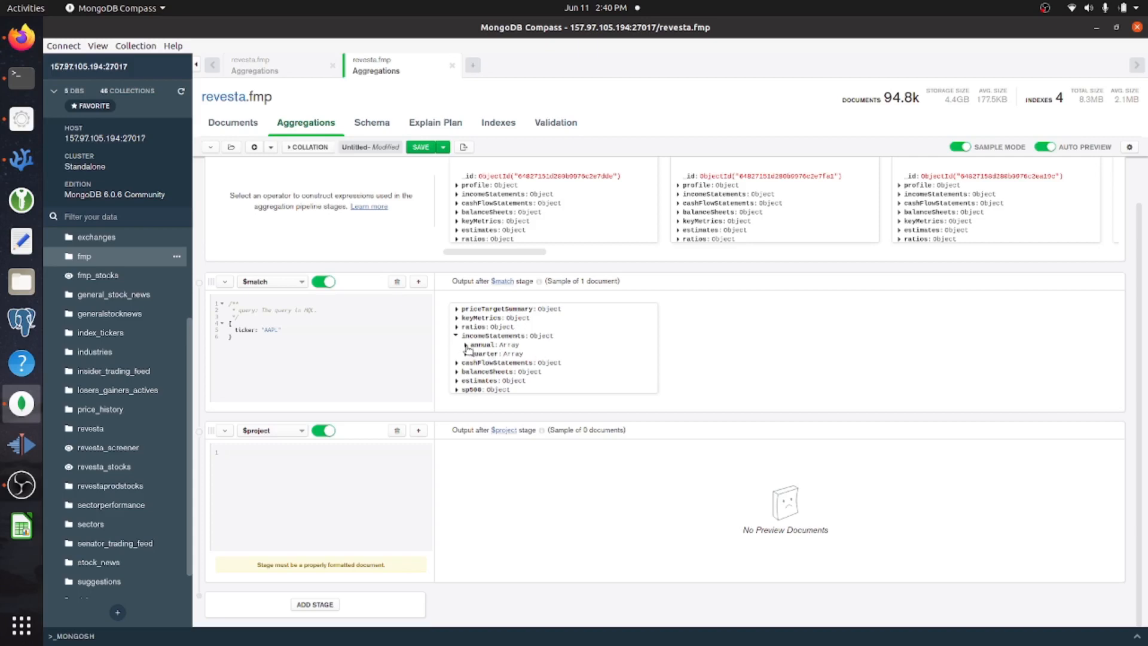
{"action": "left_click", "coordinate": [465, 345]}
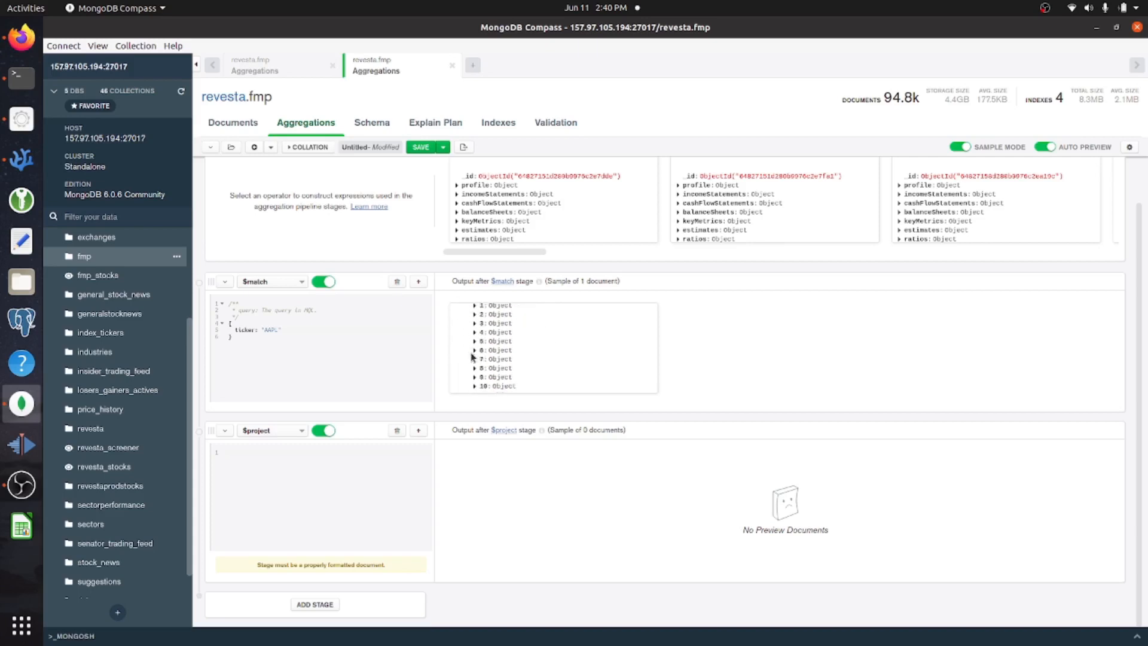
{"action": "left_click", "coordinate": [464, 313]}
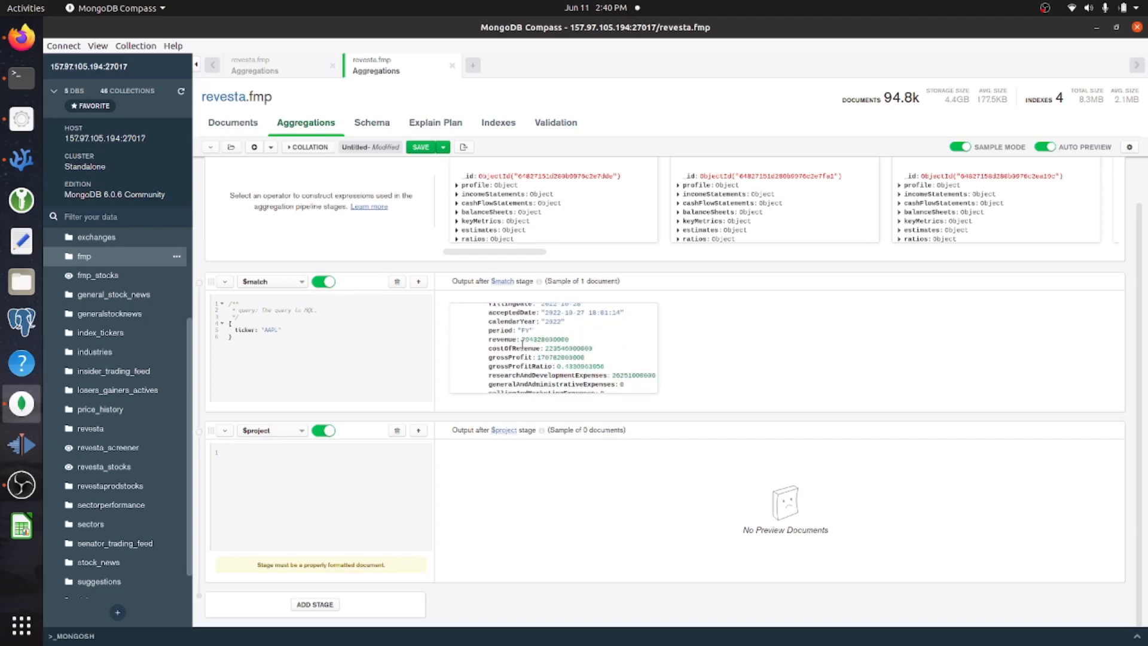
{"action": "mouse_move", "coordinate": [574, 340]}
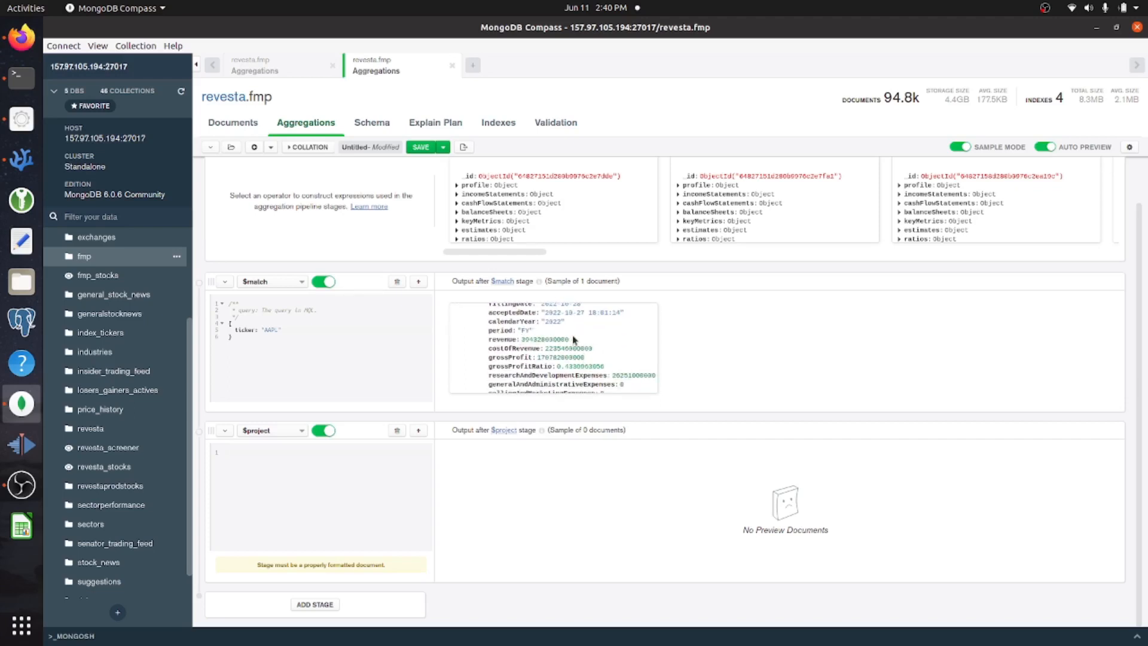
{"action": "double_click", "coordinate": [527, 340]}
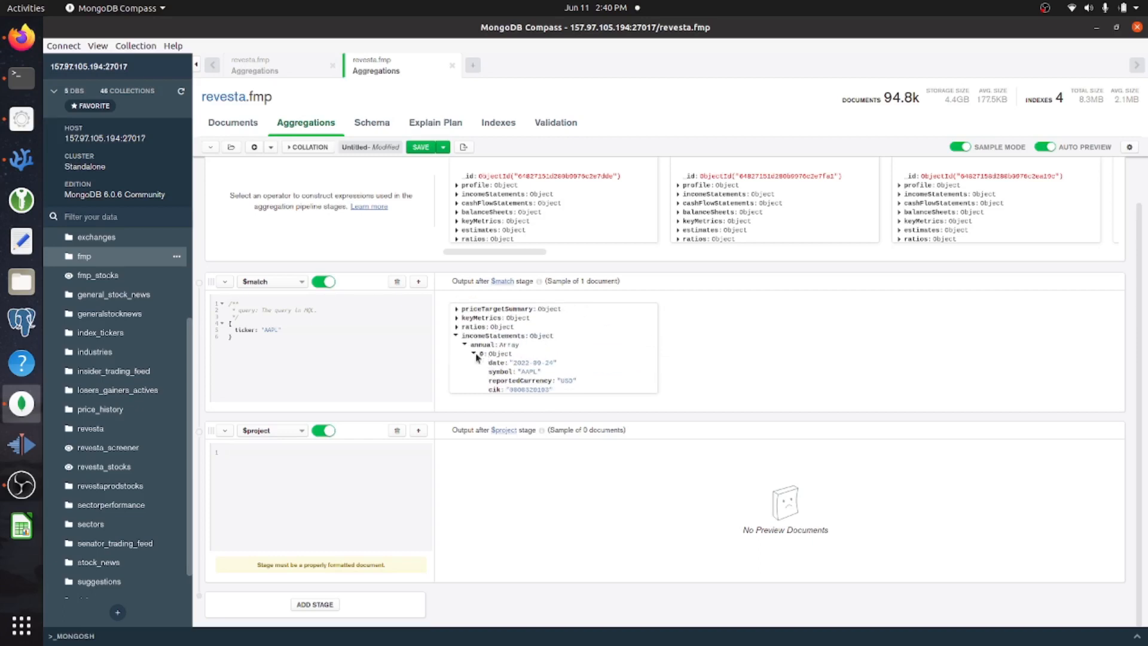
{"action": "left_click", "coordinate": [473, 354]}
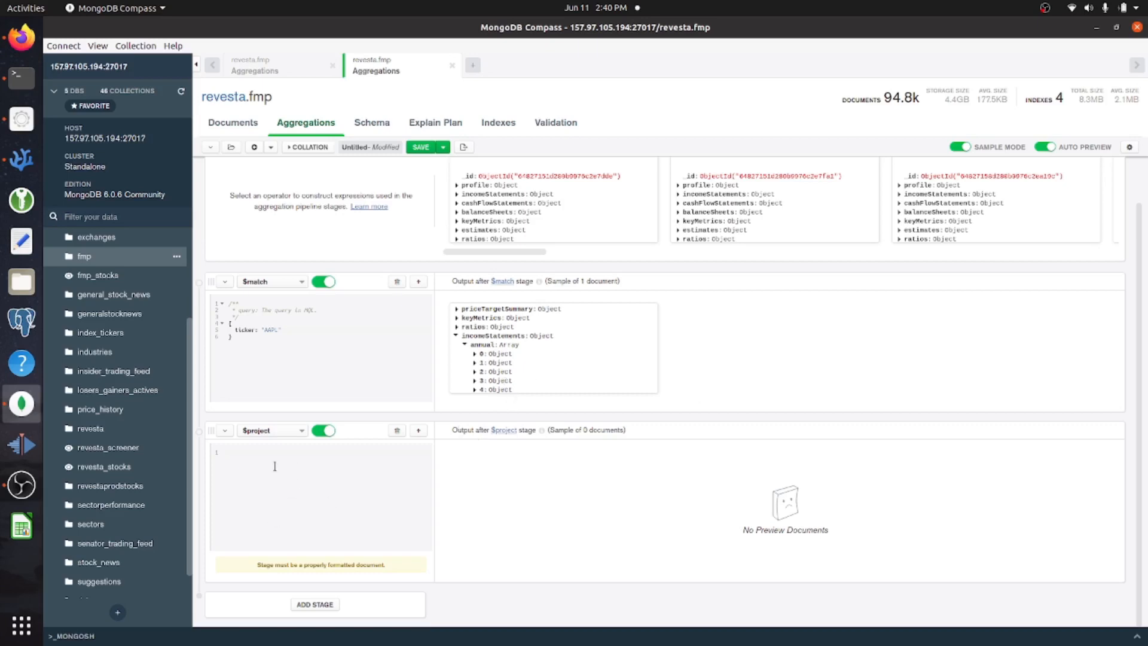
{"action": "mouse_move", "coordinate": [382, 304]}
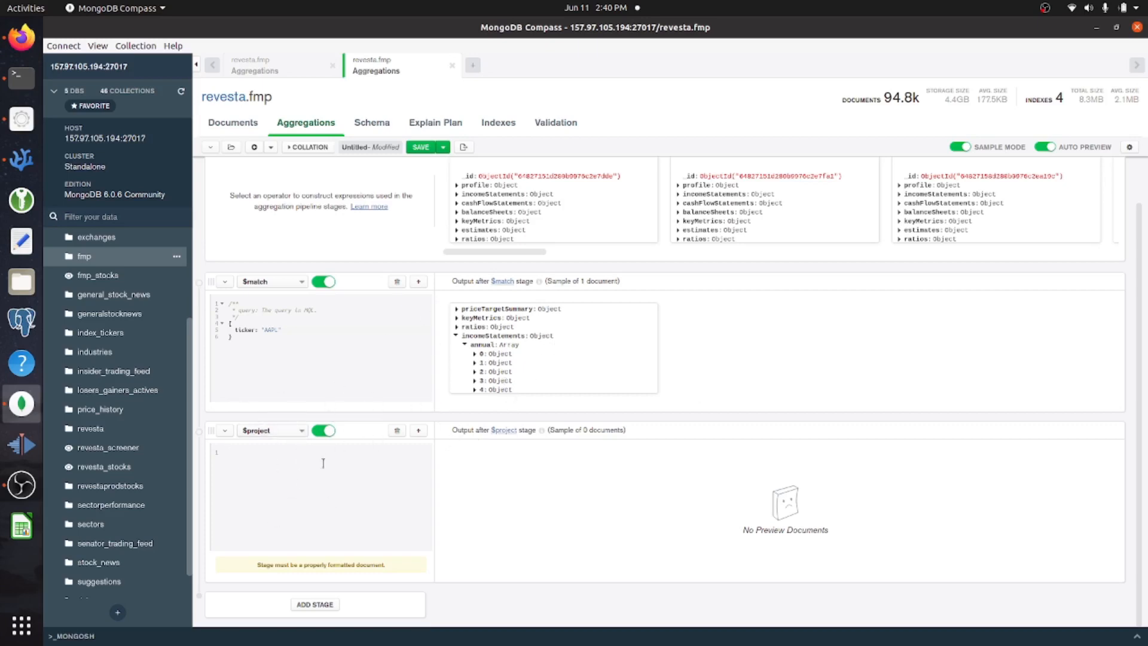
{"action": "mouse_move", "coordinate": [531, 482]}
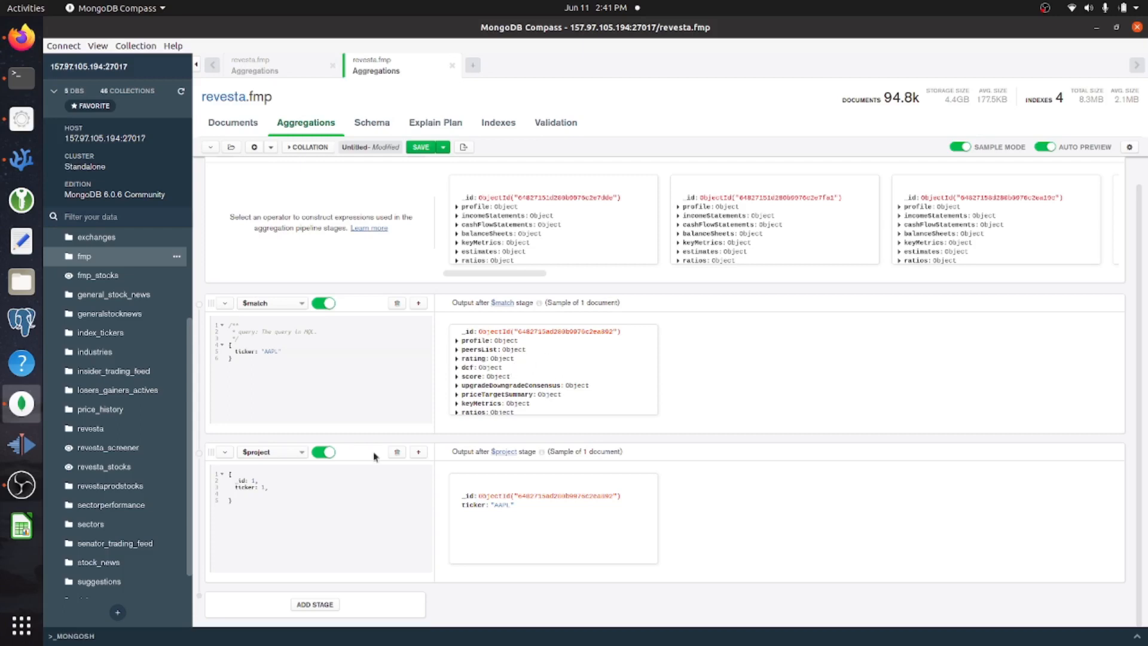
{"action": "mouse_move", "coordinate": [269, 518]}
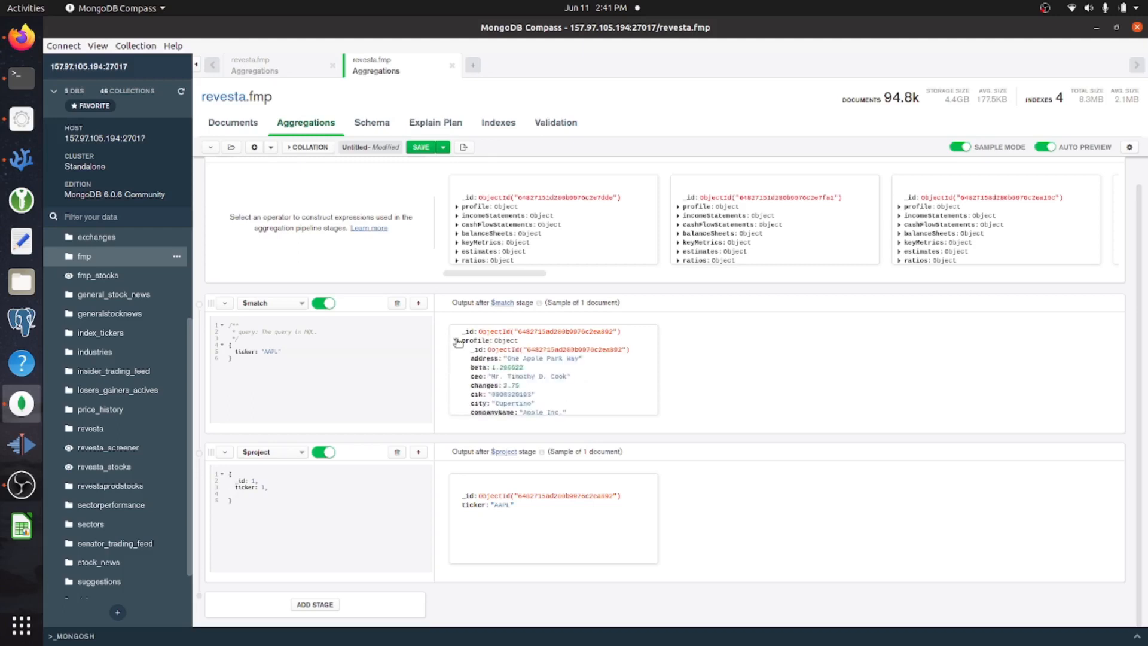
Project _id, ticker, profile and "incomeStatement.quarter.revenue" from "$incomeStatements.quarter.revenue".
{"action": "type", "text": "profile: 1,"}
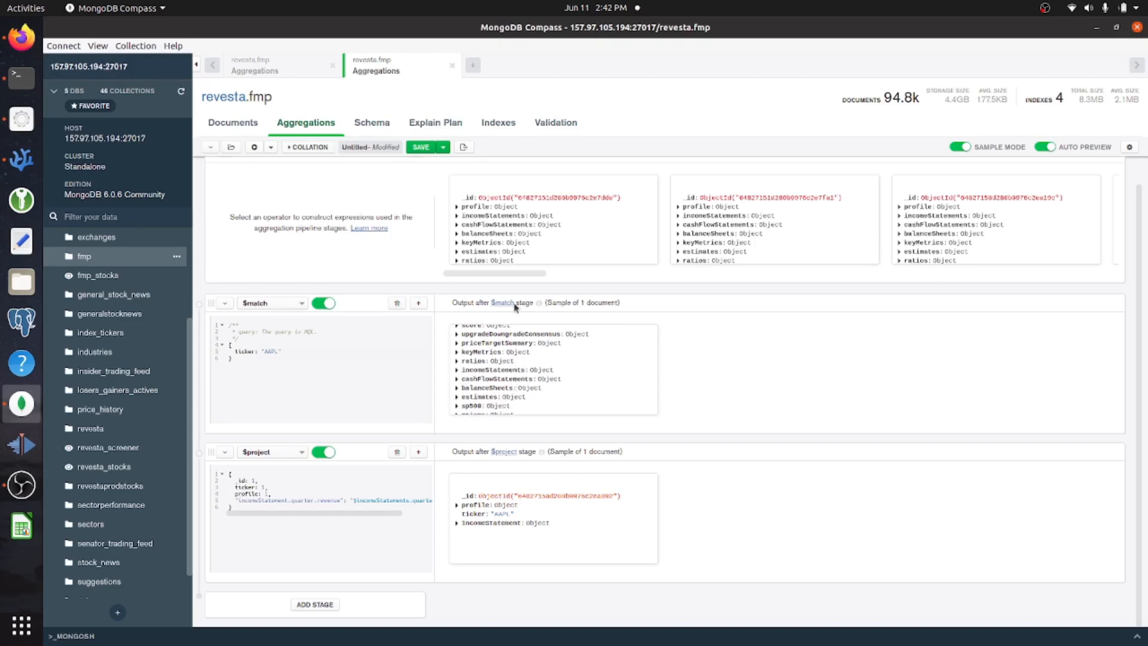
Expand incomeStatements and its quarter array in the AAPL match preview to see Q2 2023 revenue.
{"action": "left_click", "coordinate": [458, 369]}
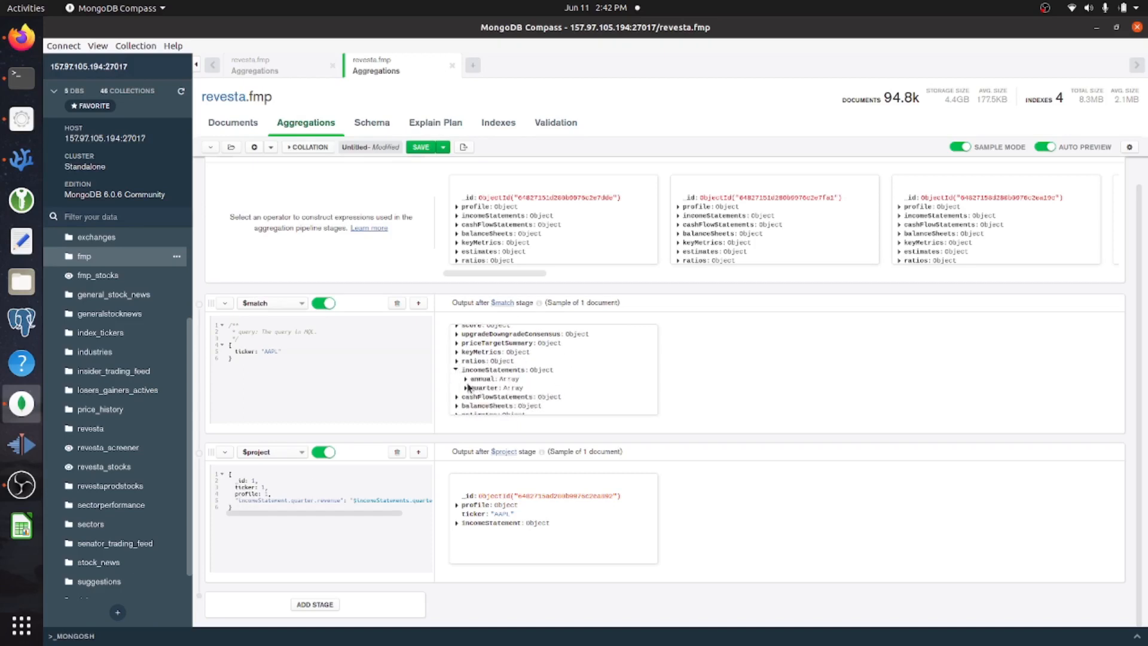
{"action": "left_click", "coordinate": [464, 379]}
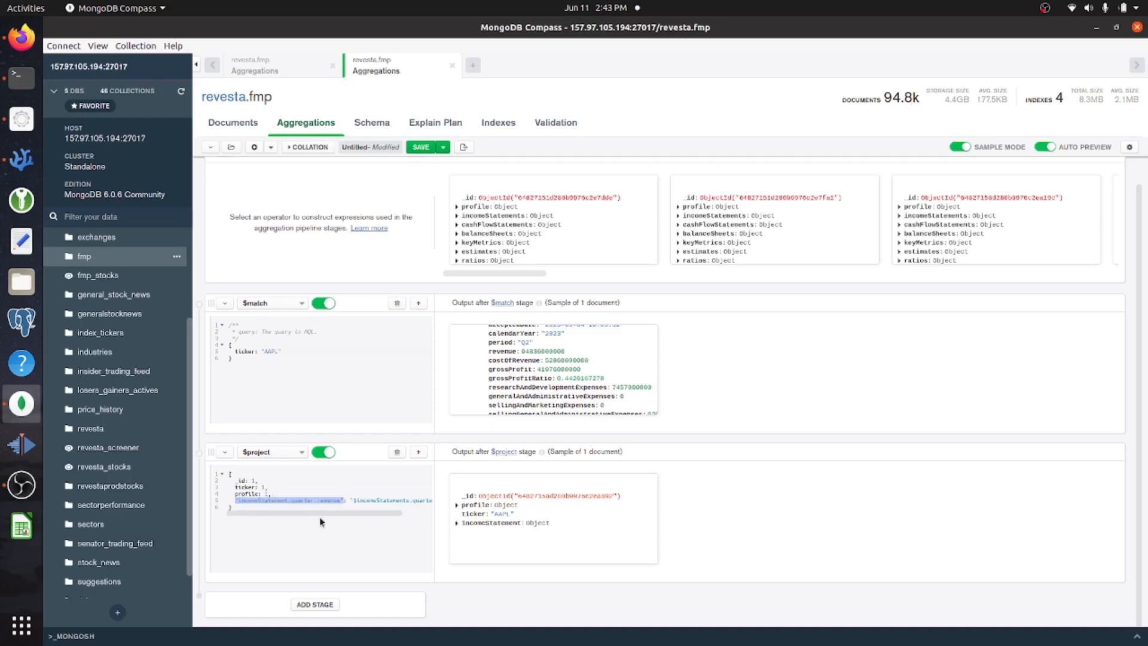
{"action": "mouse_move", "coordinate": [555, 521]}
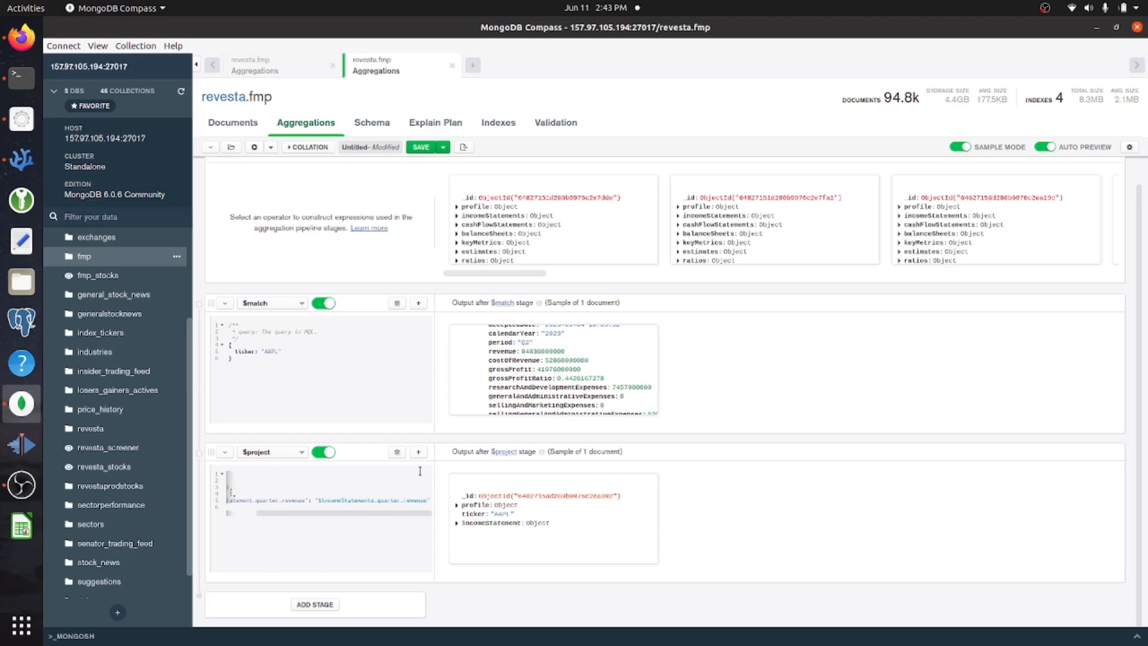
Expand incomeStatement > quarter > revenue in the project preview to list AAPL's quarterly revenues.
{"action": "left_click", "coordinate": [457, 522]}
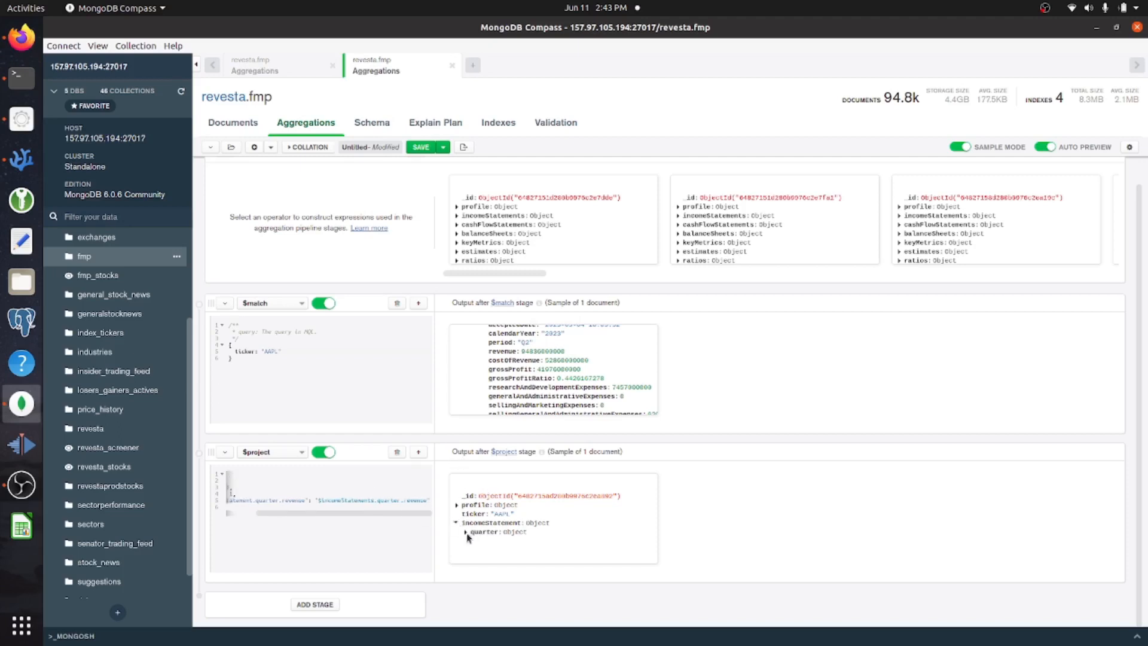
{"action": "left_click", "coordinate": [465, 532]}
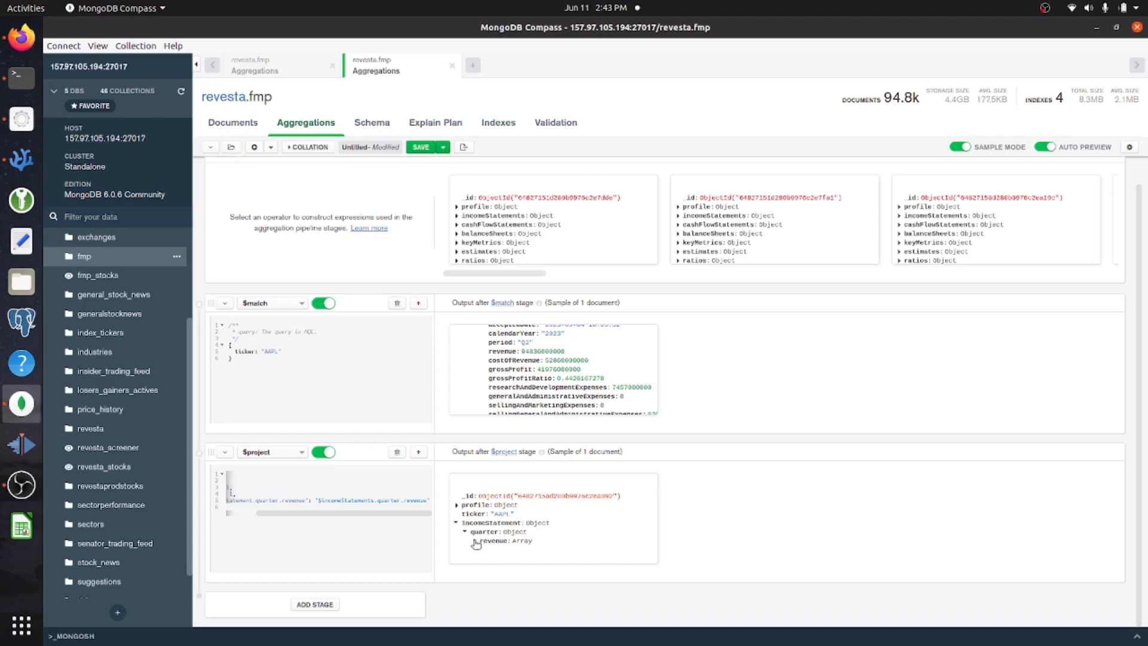
{"action": "left_click", "coordinate": [474, 541]}
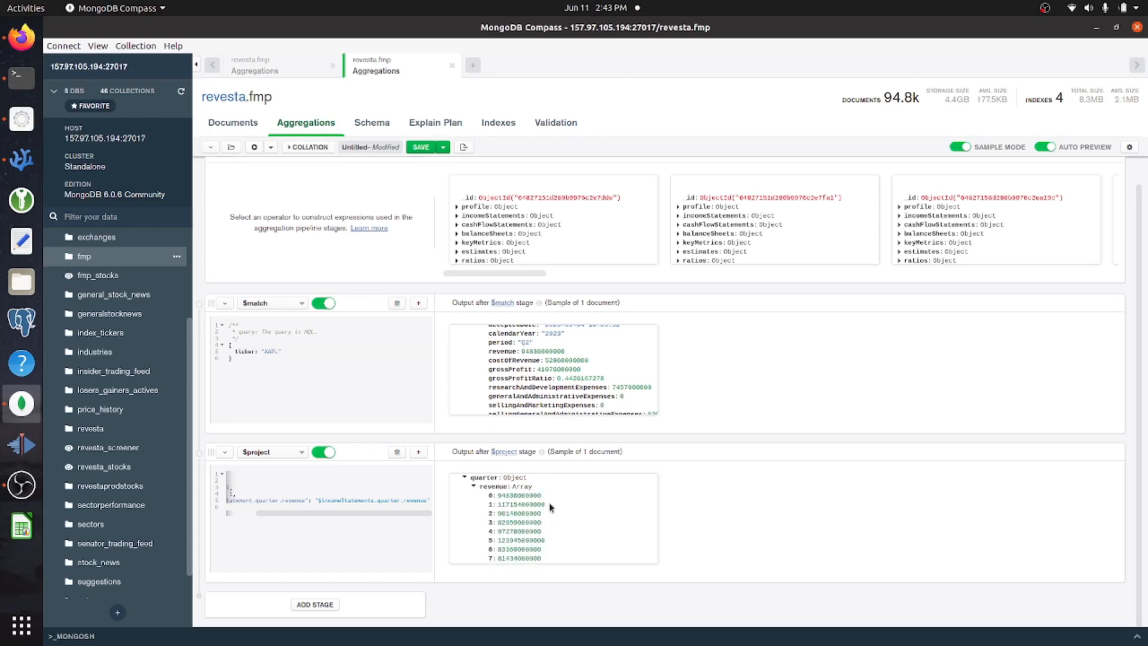
{"action": "scroll", "scroll_direction": "down", "scroll_amount": 3}
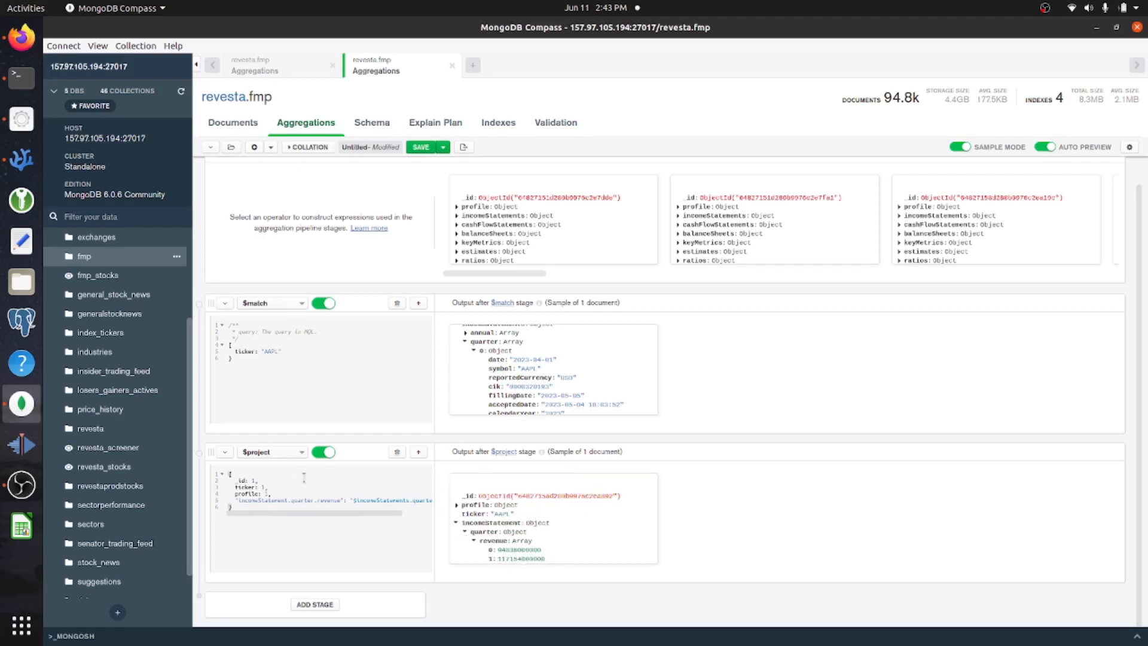
Create a view named delete_me from the pipeline through Save > Create View.
{"action": "left_click", "coordinate": [443, 147]}
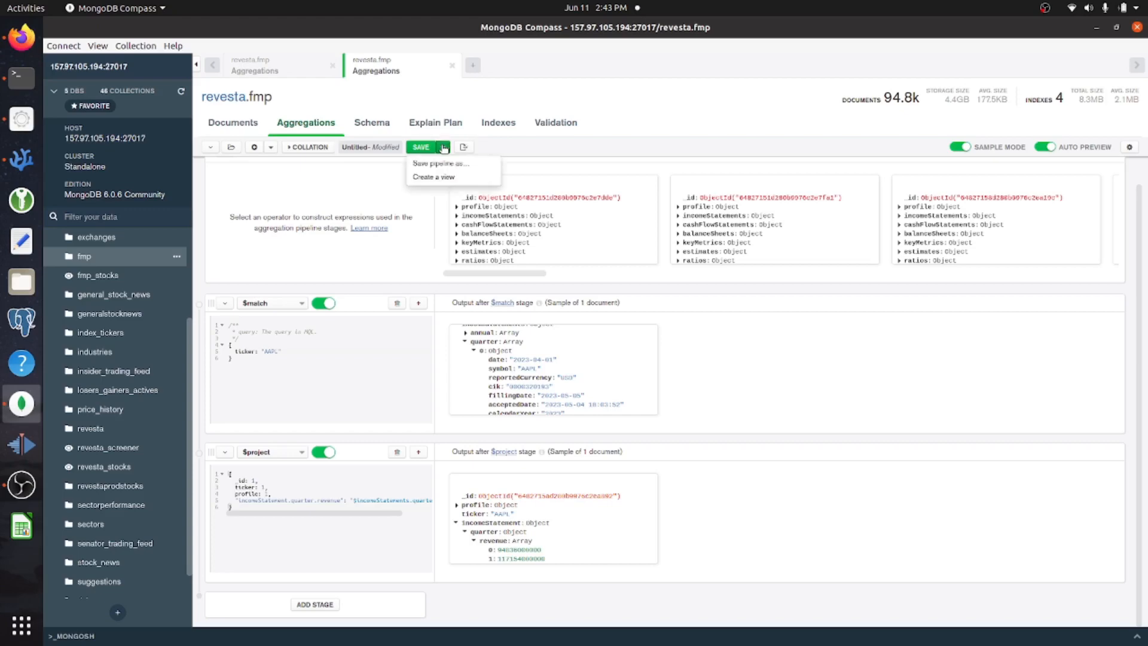
{"action": "left_click", "coordinate": [433, 176]}
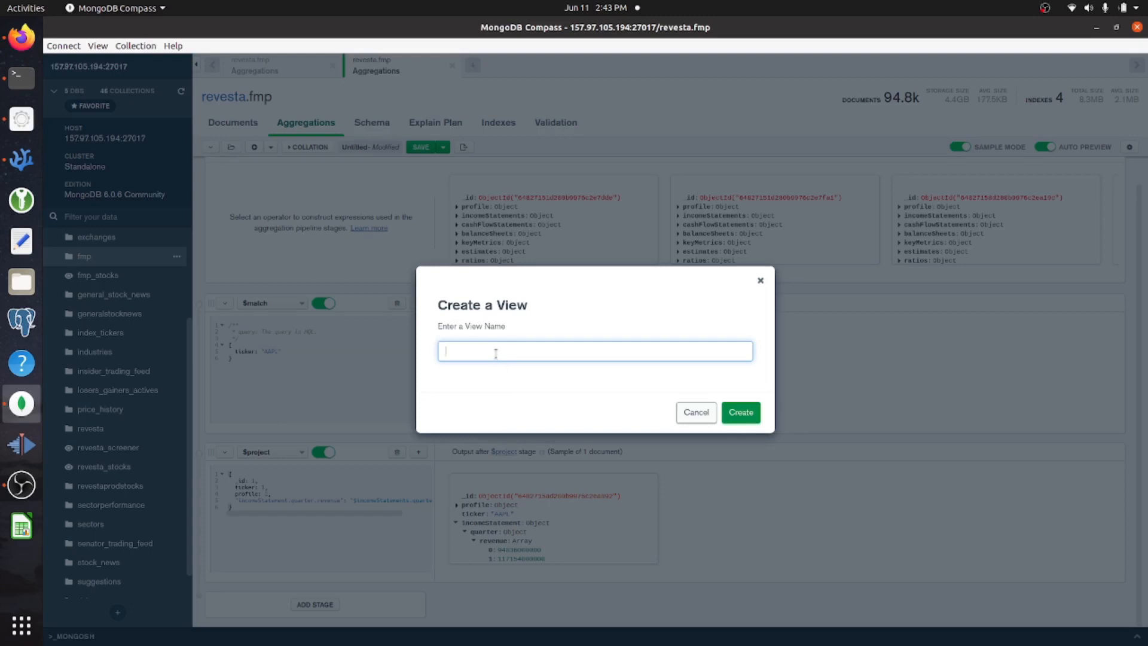
{"action": "type", "text": "delete_"}
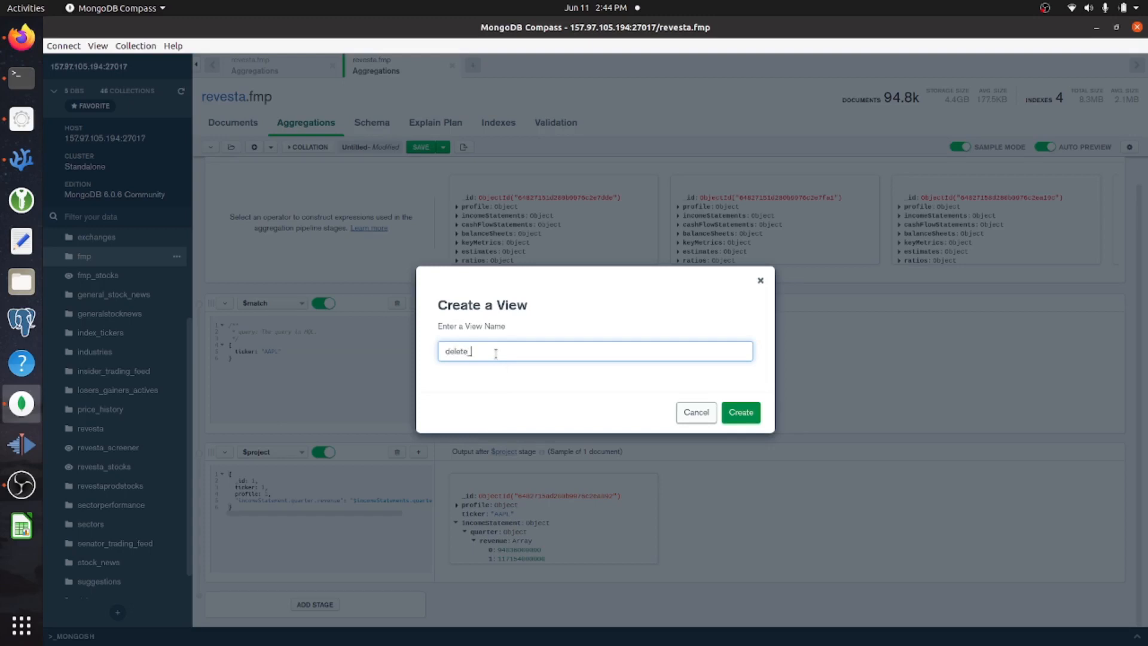
{"action": "type", "text": "me"}
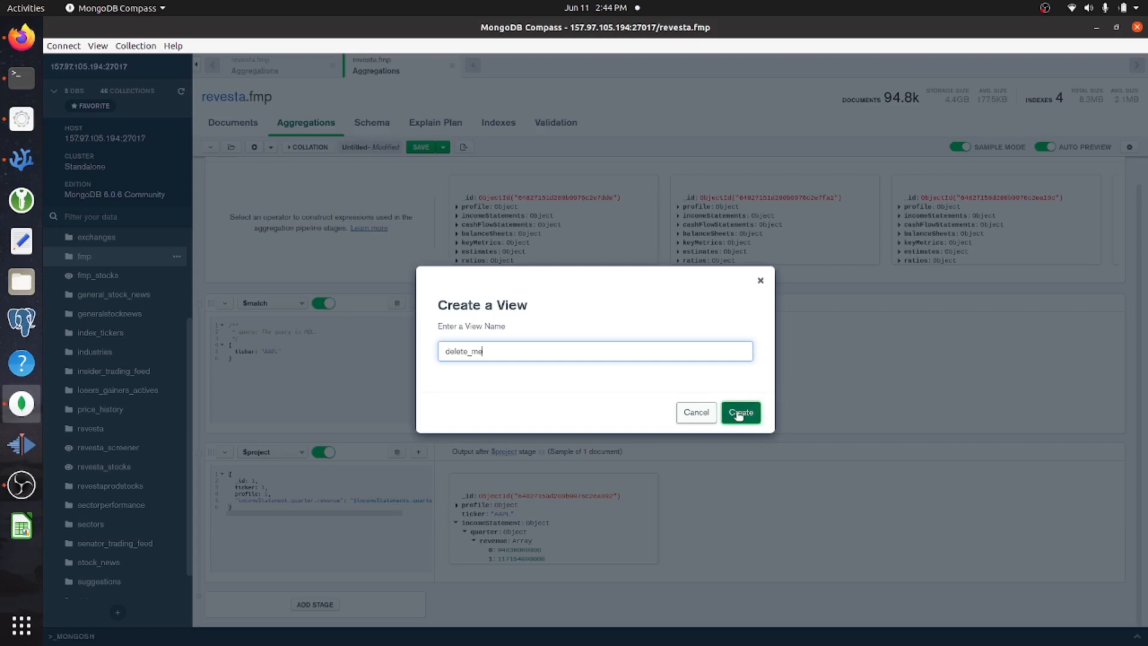
{"action": "left_click", "coordinate": [739, 412]}
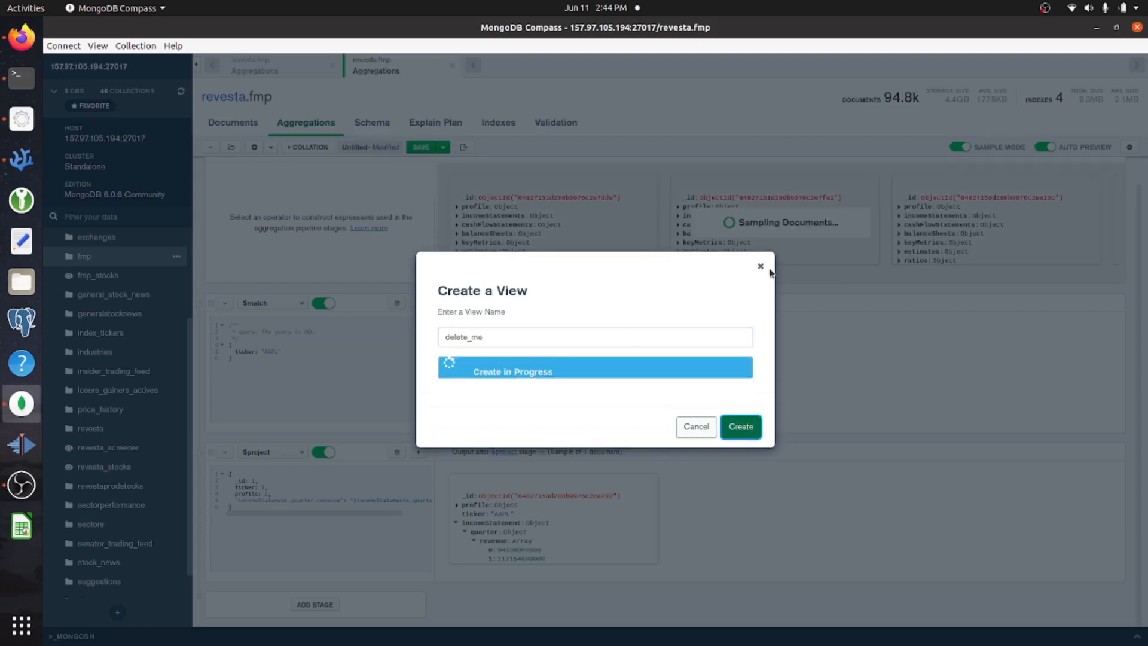
{"action": "left_click", "coordinate": [740, 426]}
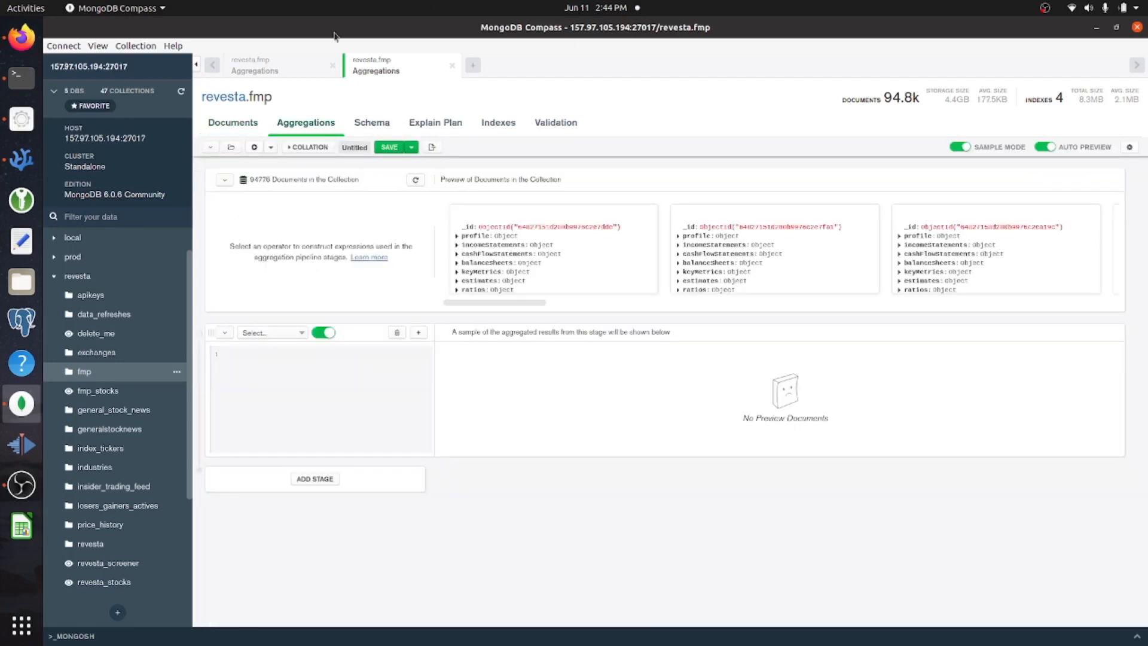
Make the first stage a $lookup from revesta on _id into 'revesta' and expand the joined array.
{"action": "left_click", "coordinate": [270, 332]}
{"action": "type", "text": "$loo"}
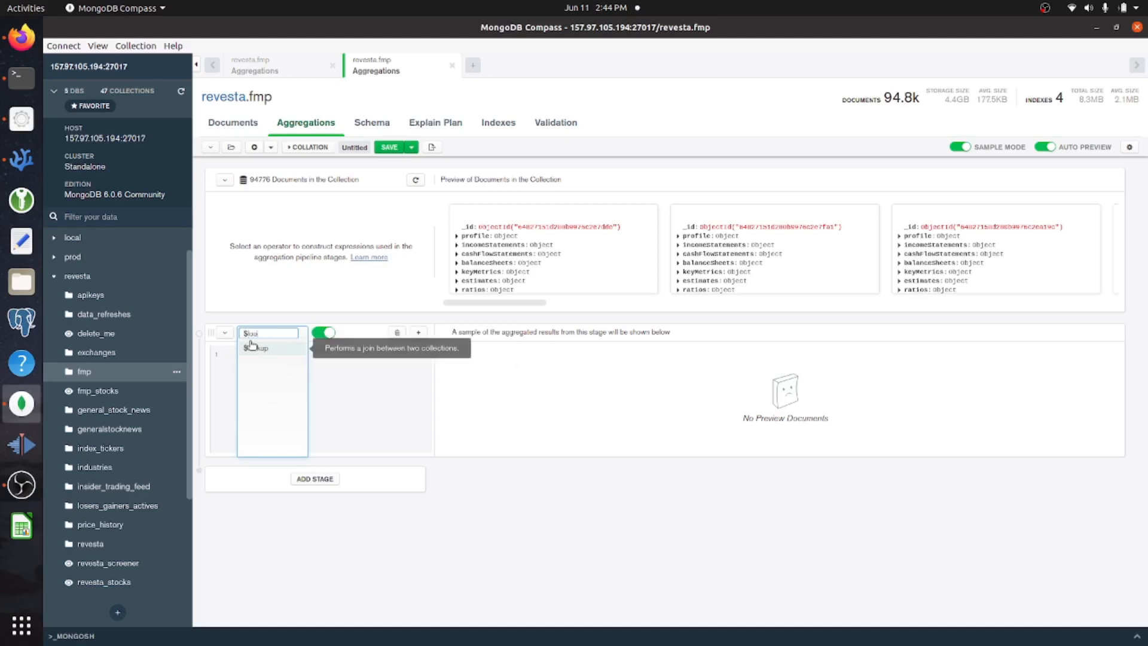
{"action": "left_click", "coordinate": [257, 347]}
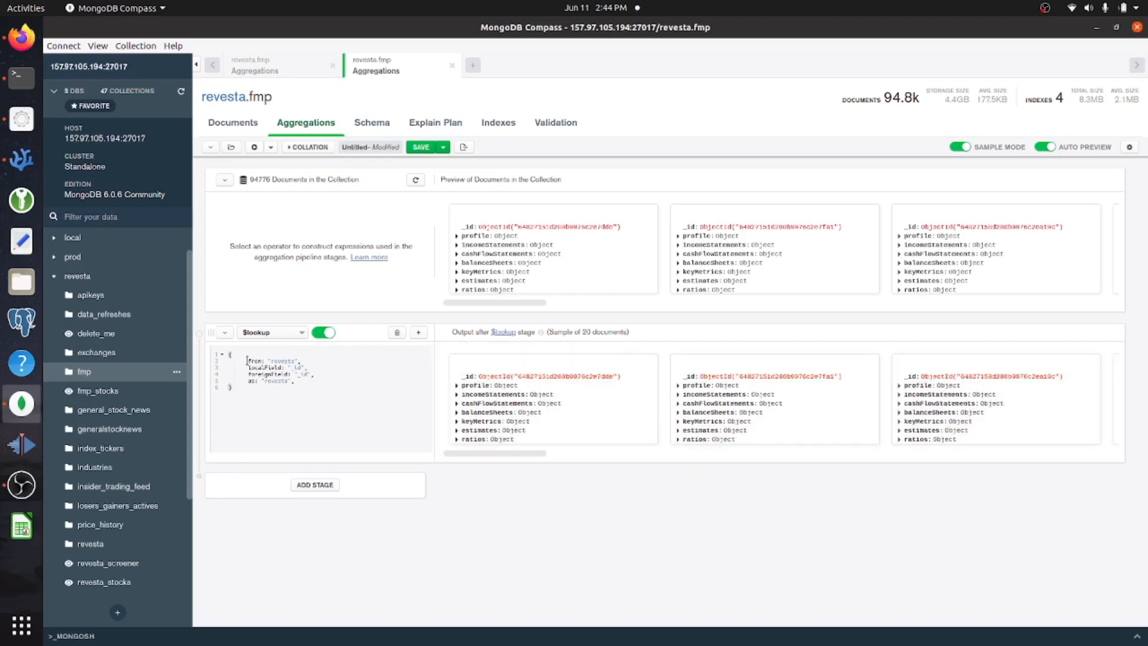
{"action": "mouse_move", "coordinate": [145, 447]}
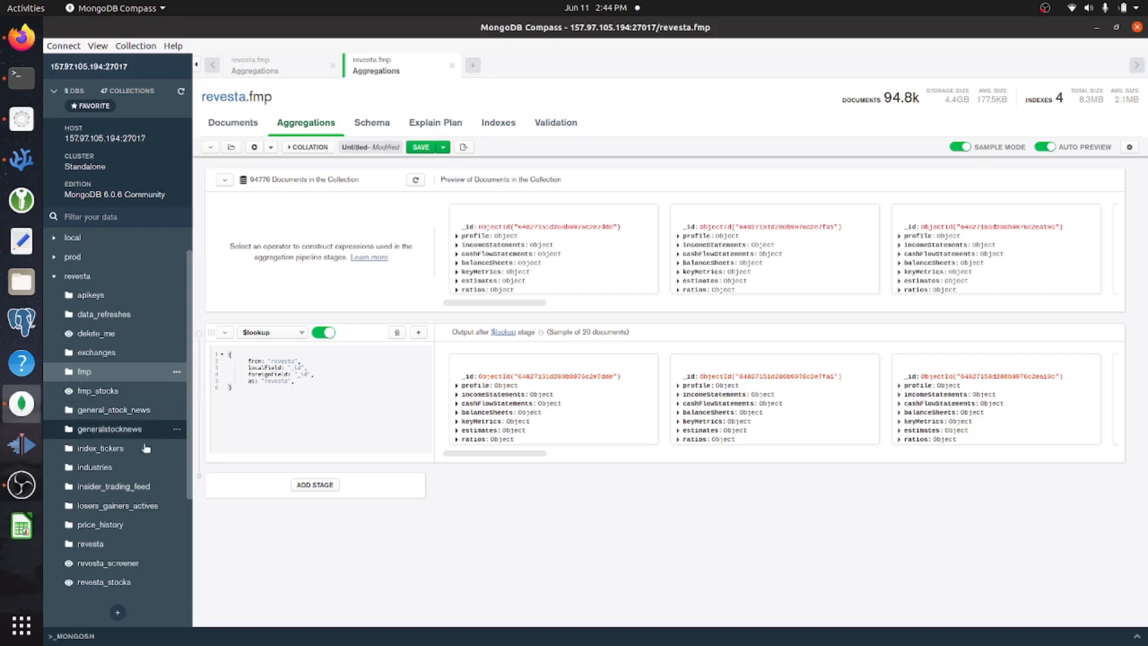
{"action": "scroll", "scroll_direction": "down", "scroll_amount": 3}
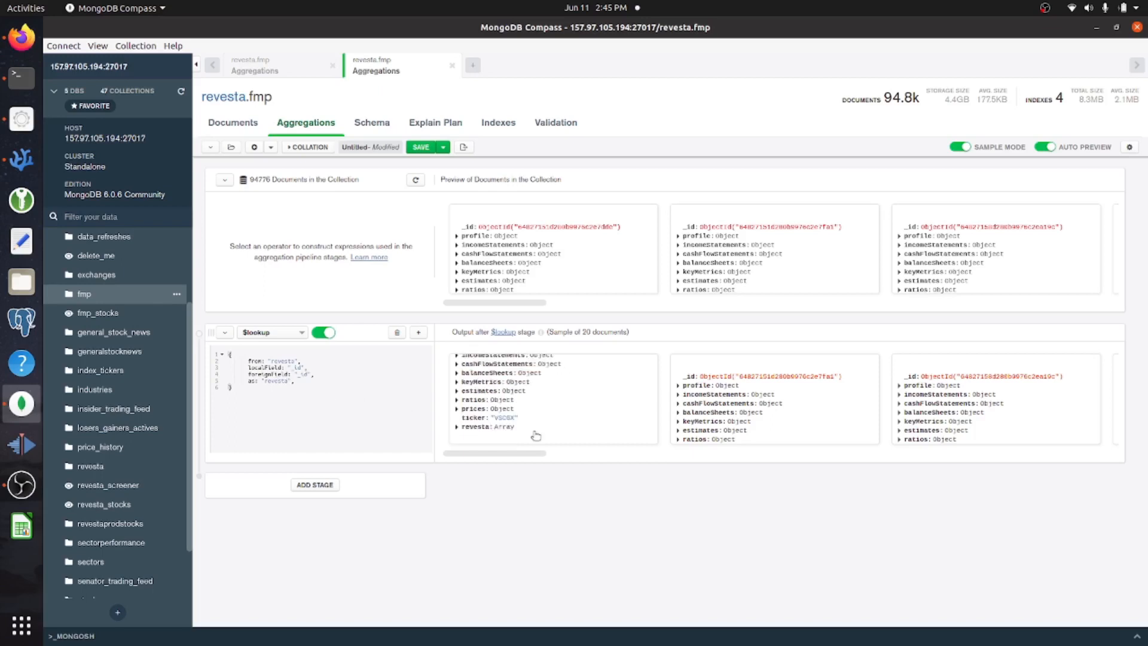
{"action": "left_click", "coordinate": [457, 426]}
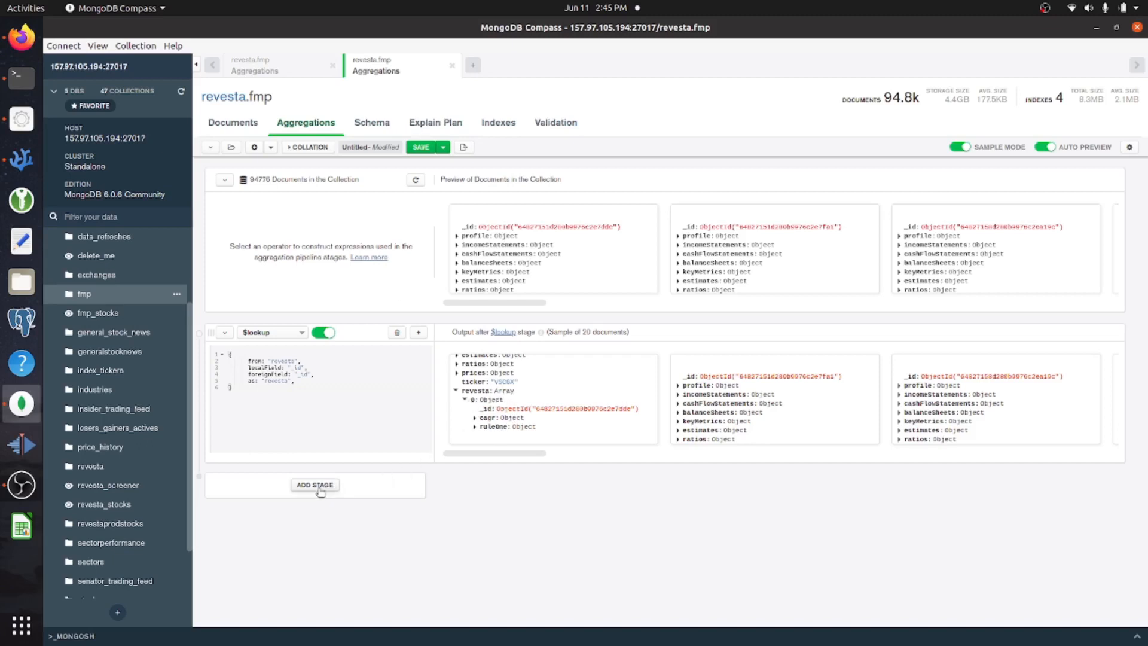
Add a $unwind stage on '$revesta' with preserveNullAndEmptyArrays true, then append a third stage.
{"action": "left_click", "coordinate": [314, 485]}
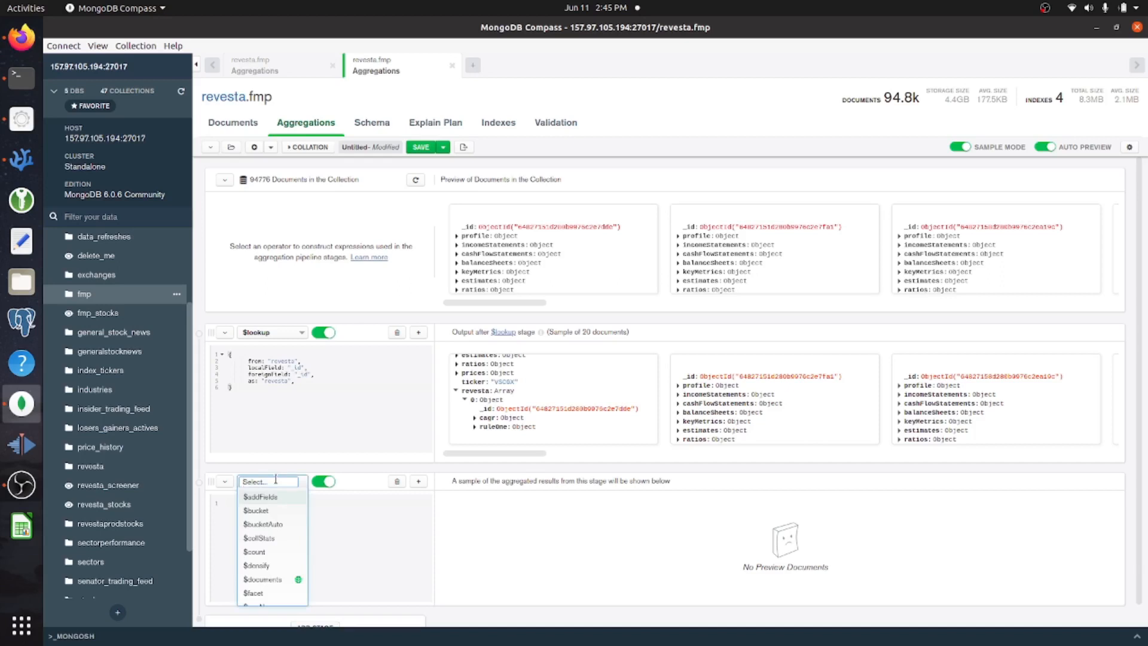
{"action": "left_click", "coordinate": [260, 499]}
{"action": "type", "text": "preserveNullAndEmptyArrays: true,"}
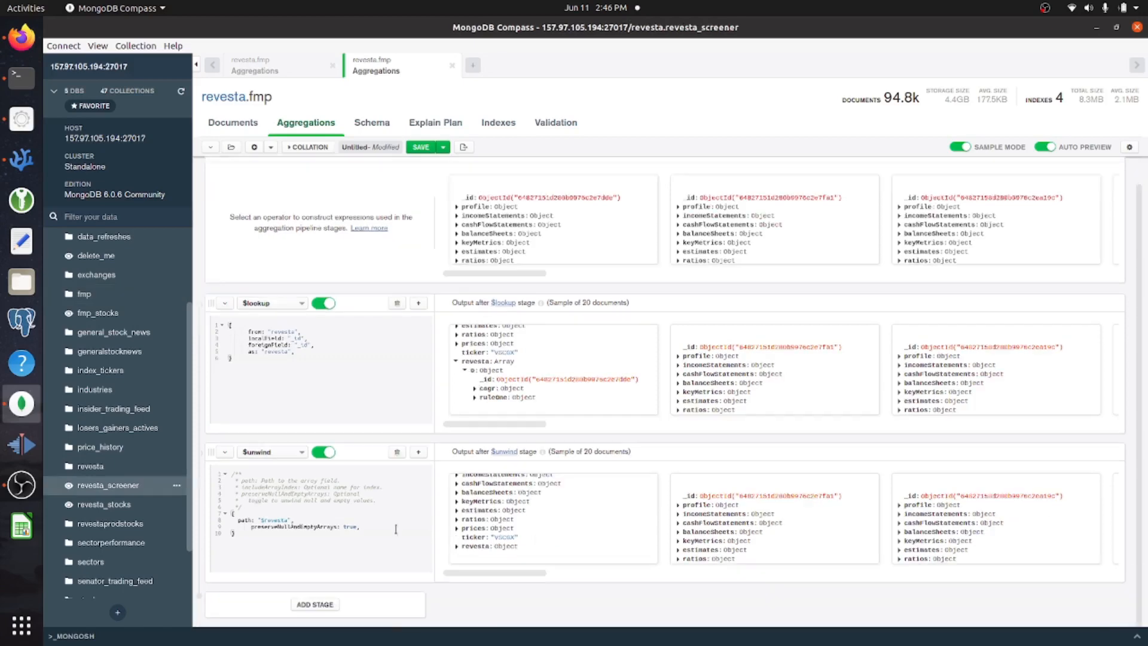
{"action": "left_click", "coordinate": [314, 604]}
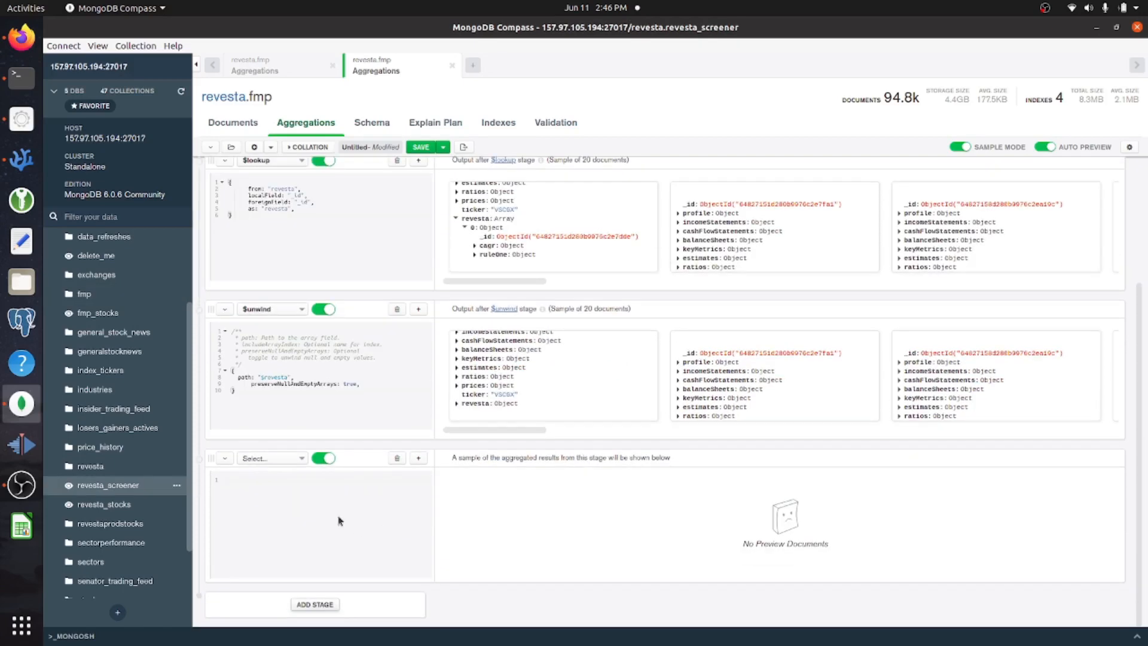
{"action": "left_click", "coordinate": [271, 458]}
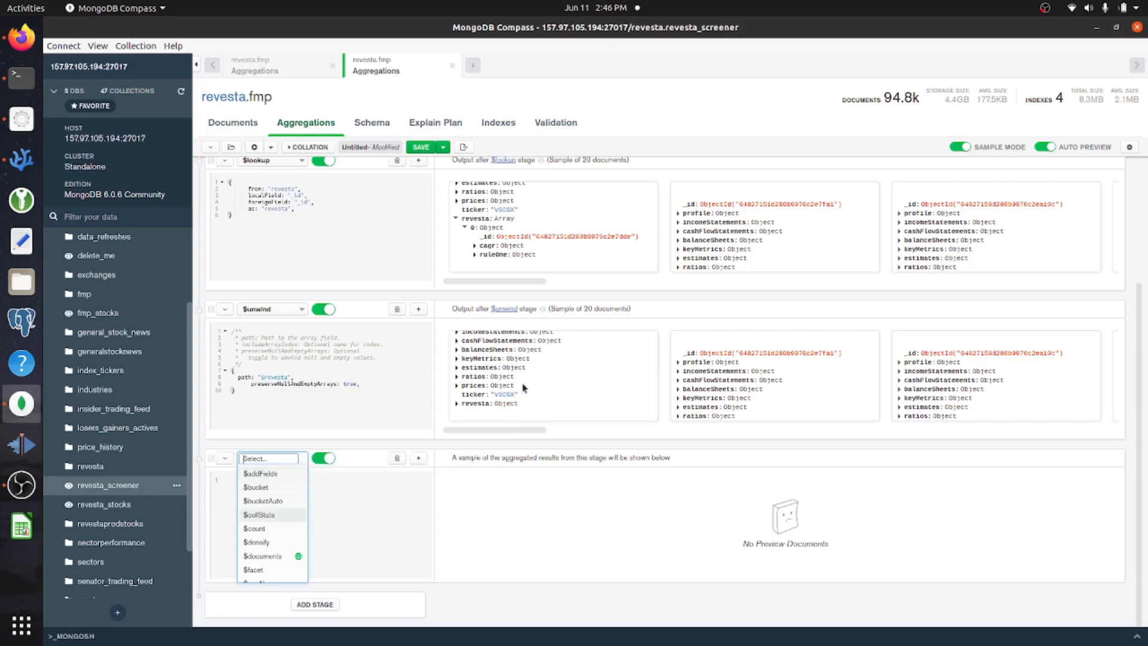
Set the third stage to $project keeping ticker, profile and a $cond-computed sp_500 field.
{"action": "type", "text": "pro"}
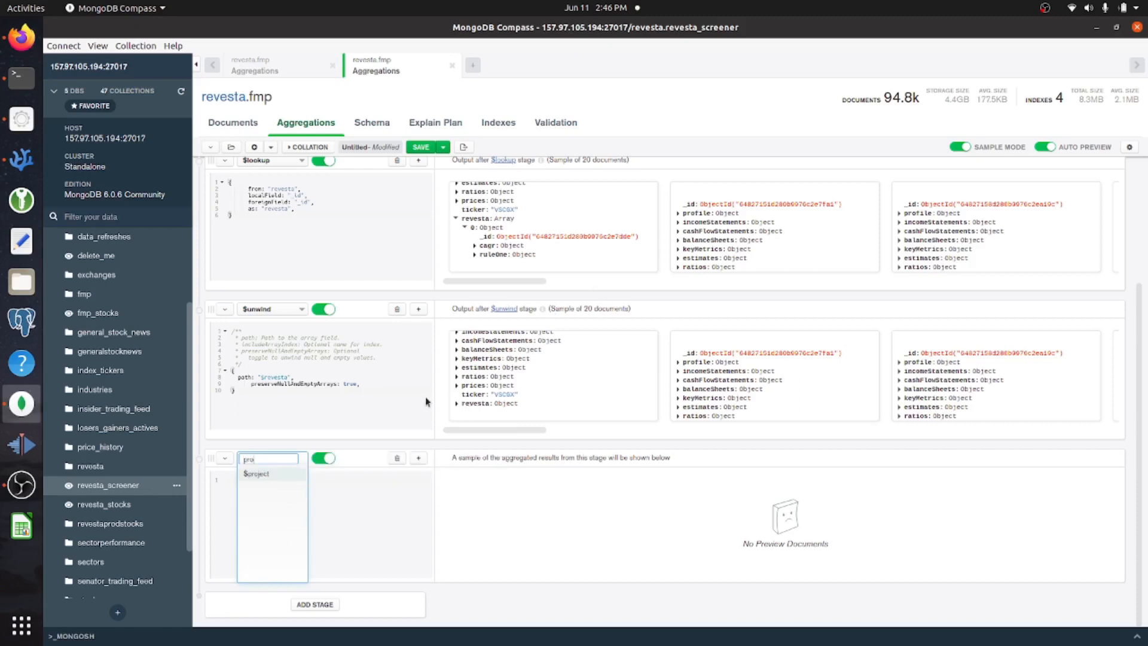
{"action": "left_click", "coordinate": [256, 473]}
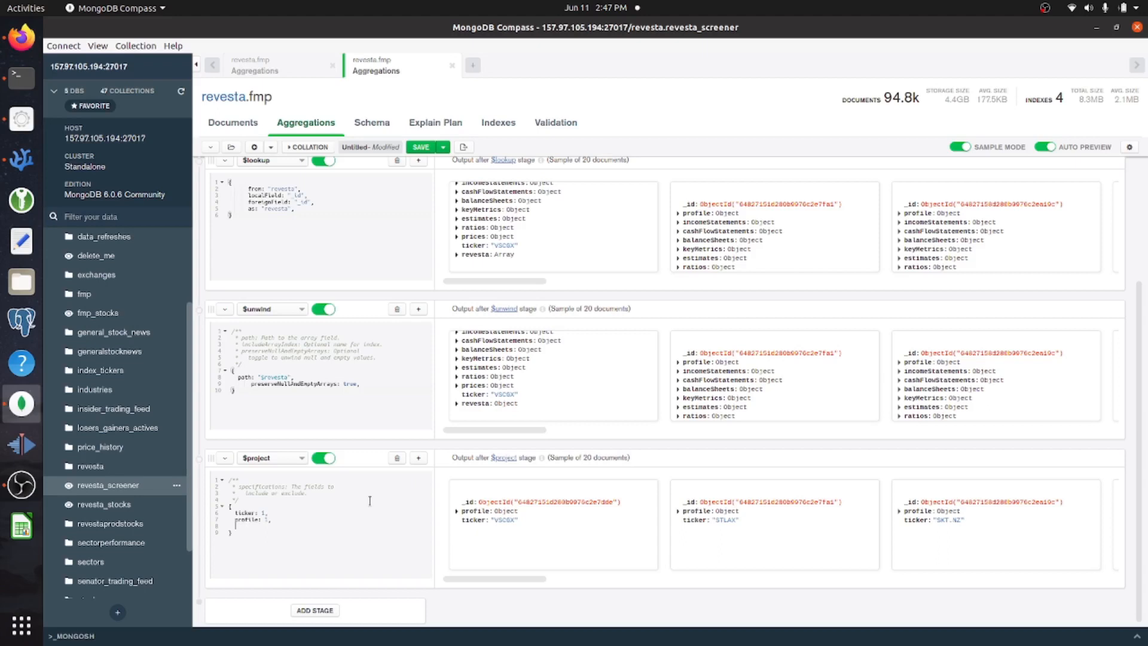
{"action": "mouse_move", "coordinate": [524, 420]}
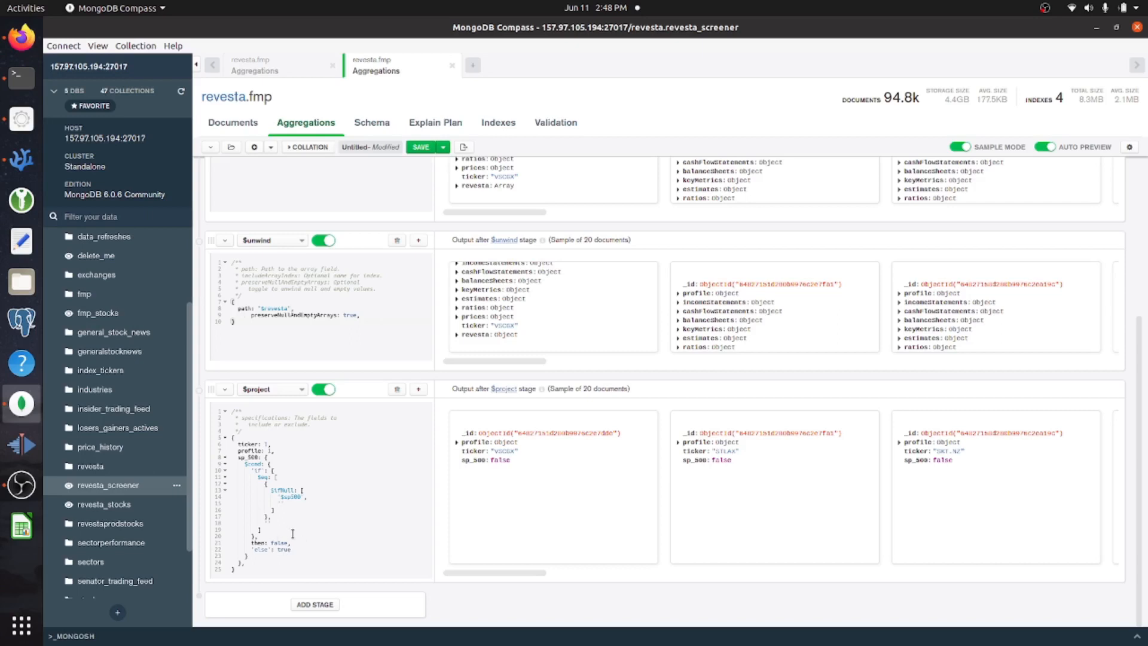
{"action": "mouse_move", "coordinate": [639, 466]}
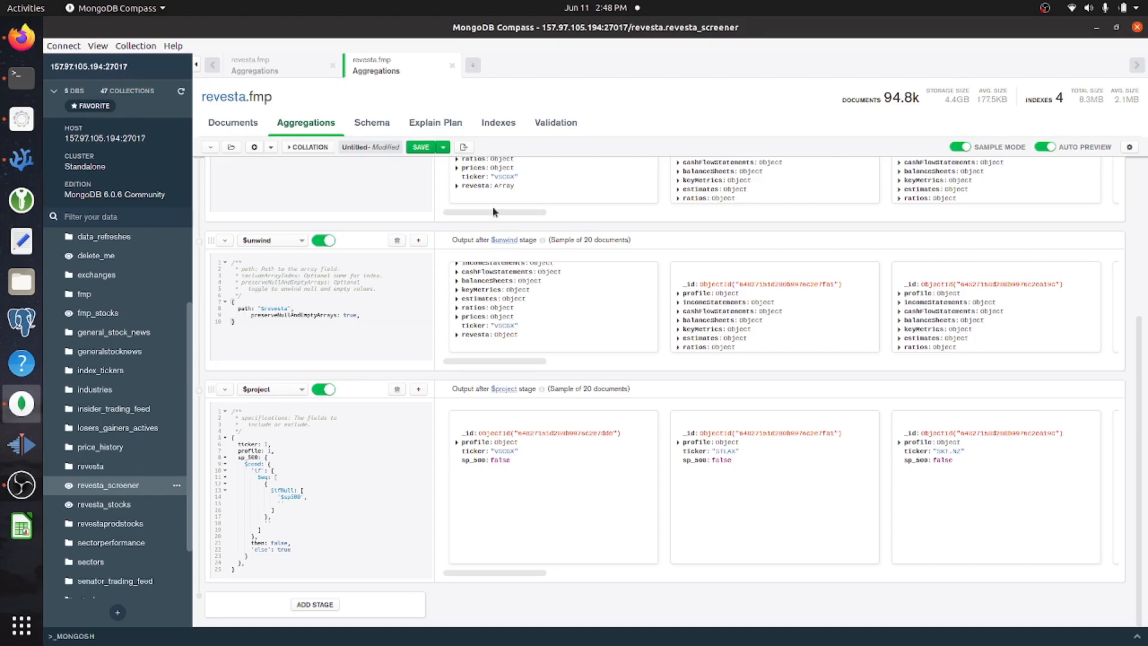
{"action": "mouse_move", "coordinate": [369, 110]}
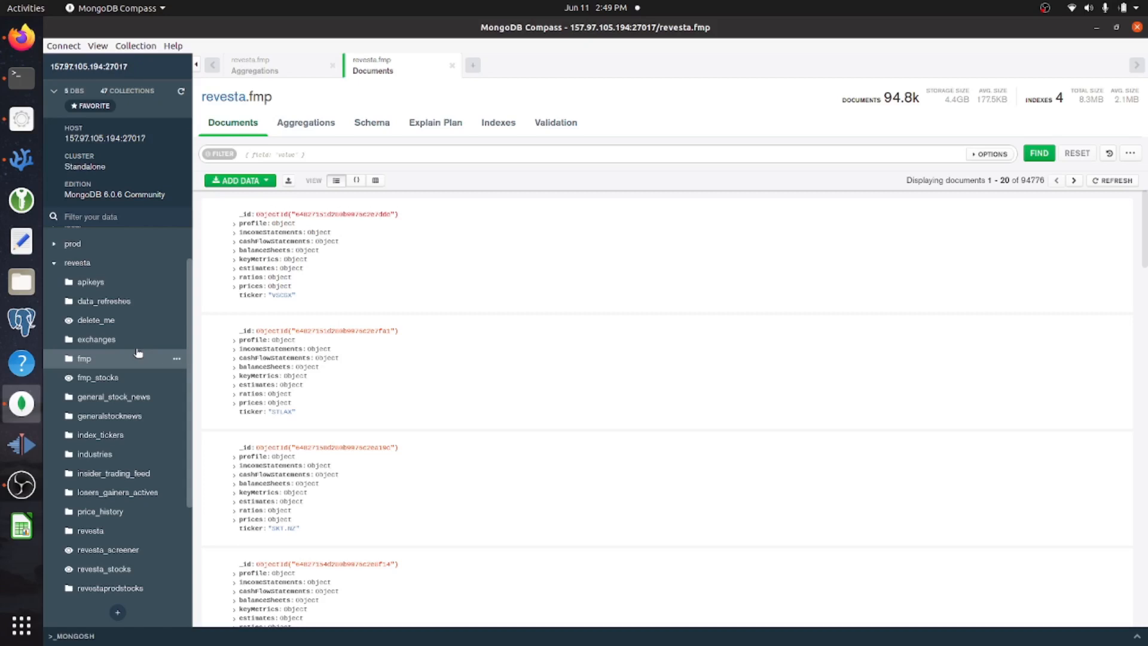
{"action": "mouse_move", "coordinate": [345, 311]}
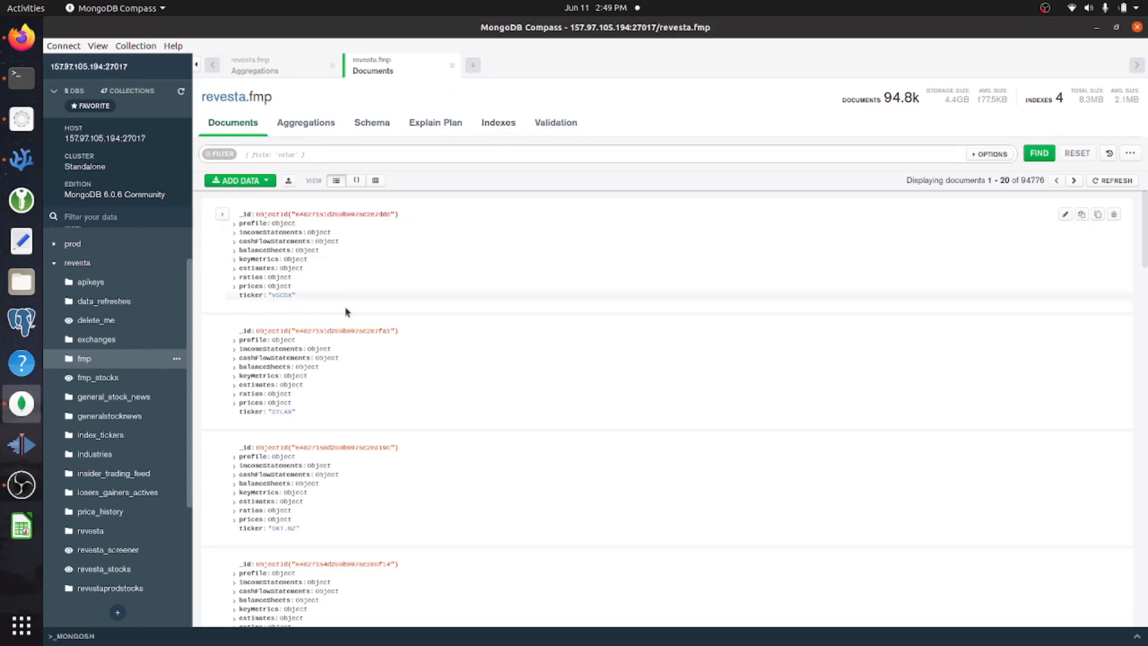
{"action": "mouse_move", "coordinate": [366, 256]}
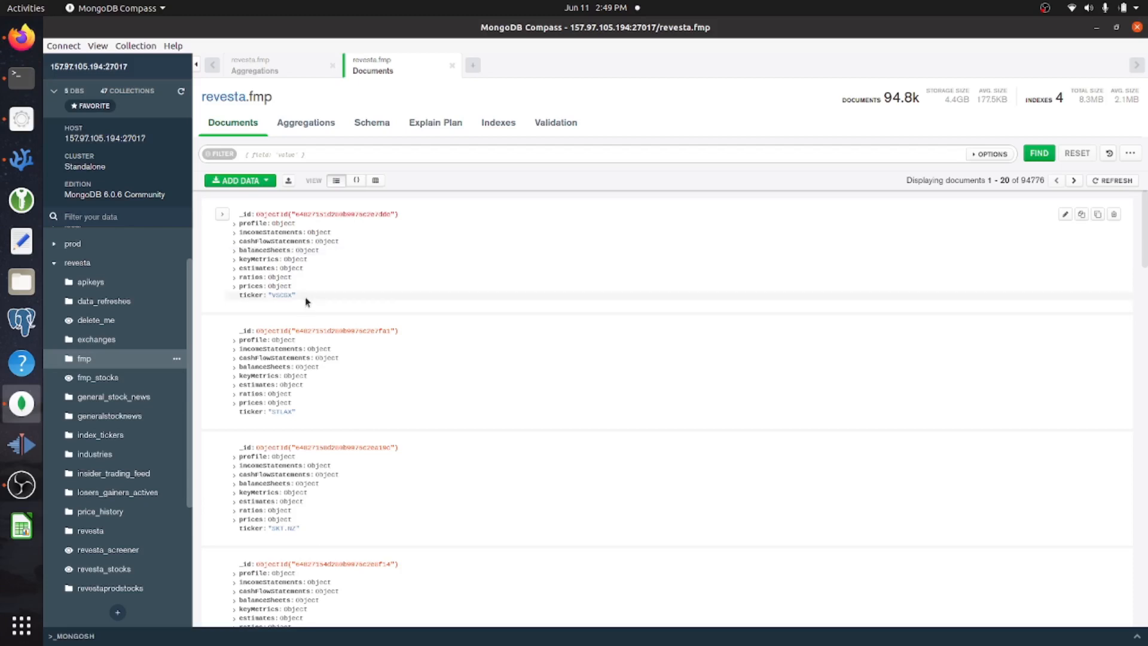
Select a document's ticker value, check the fmp Indexes tab, and return to Documents.
{"action": "double_click", "coordinate": [273, 294]}
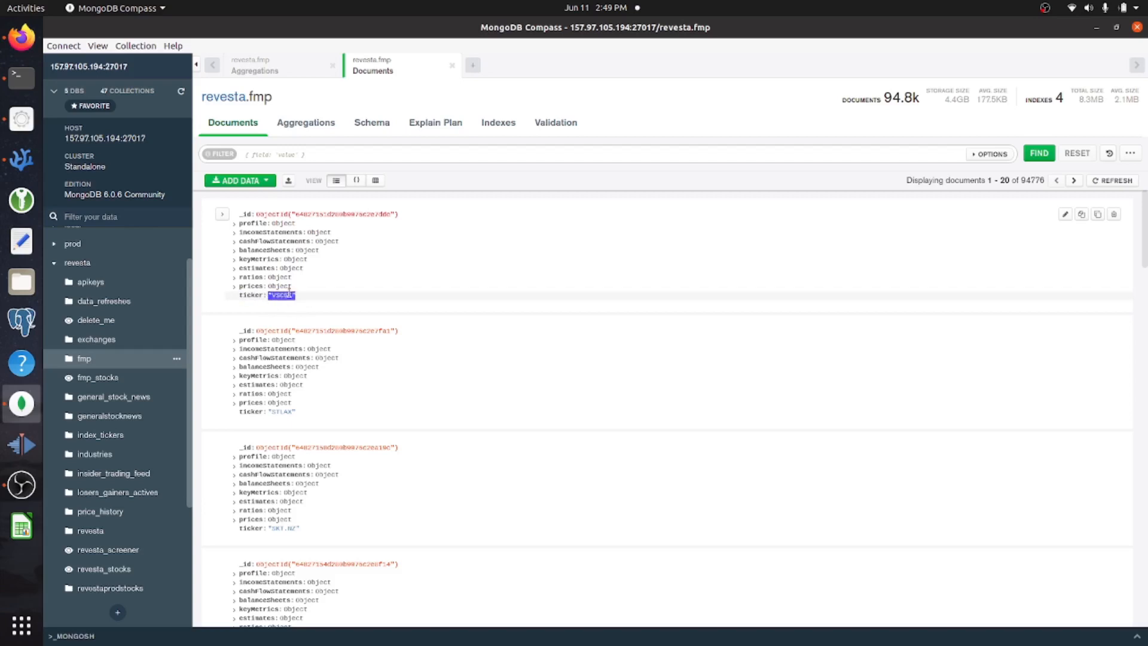
{"action": "left_click", "coordinate": [496, 122]}
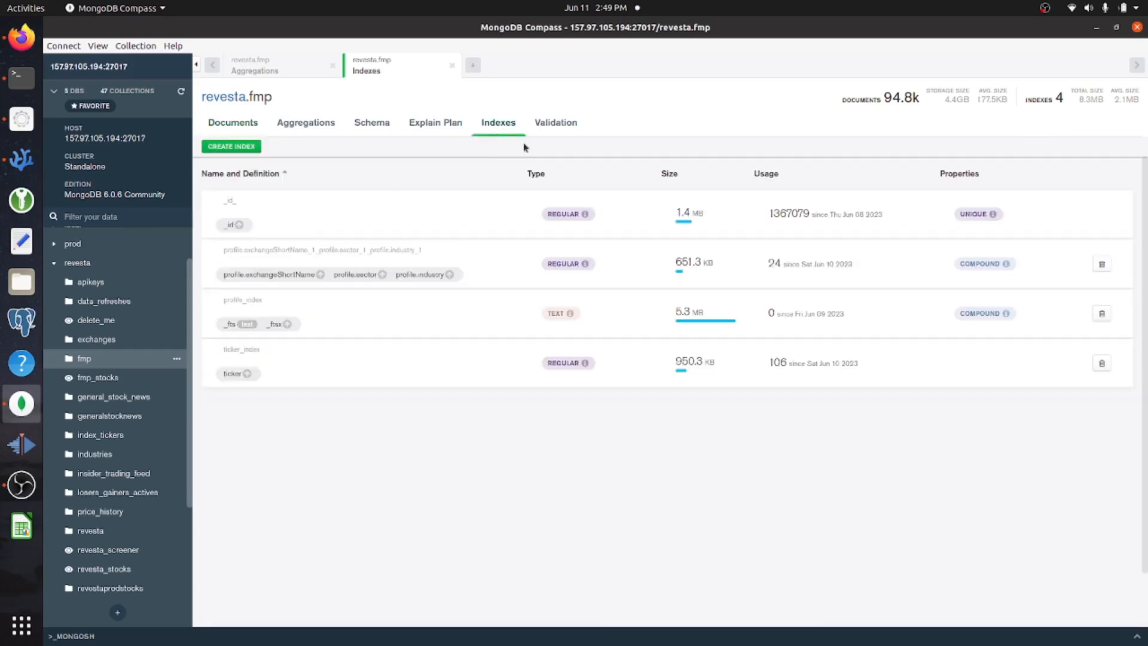
{"action": "mouse_move", "coordinate": [283, 354]}
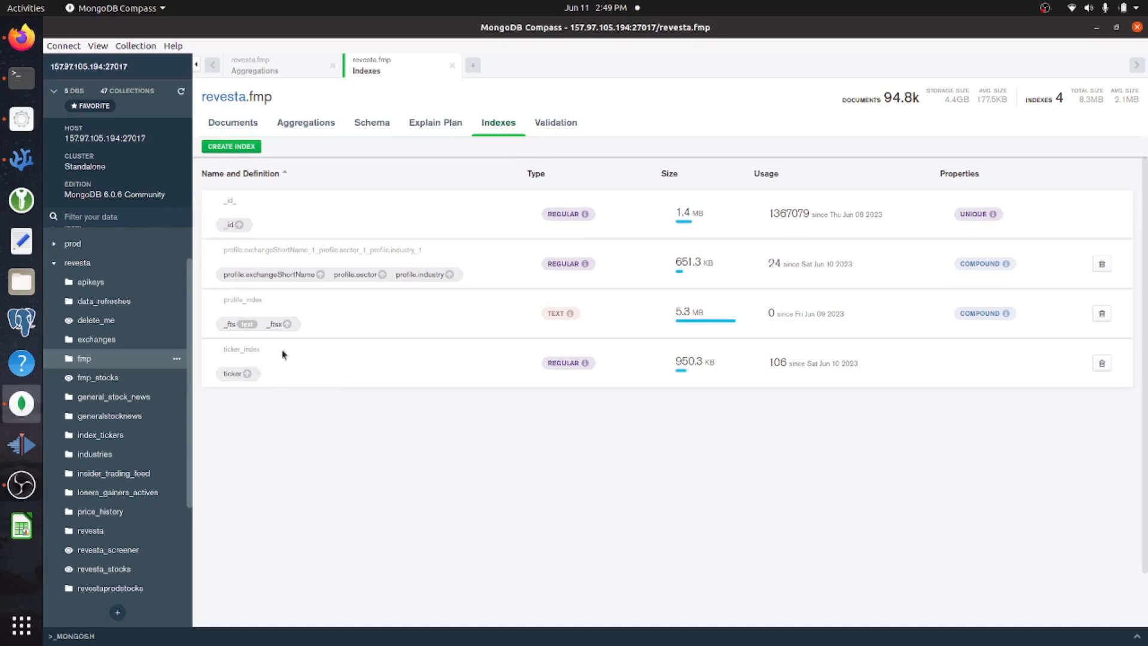
{"action": "left_click", "coordinate": [232, 122]}
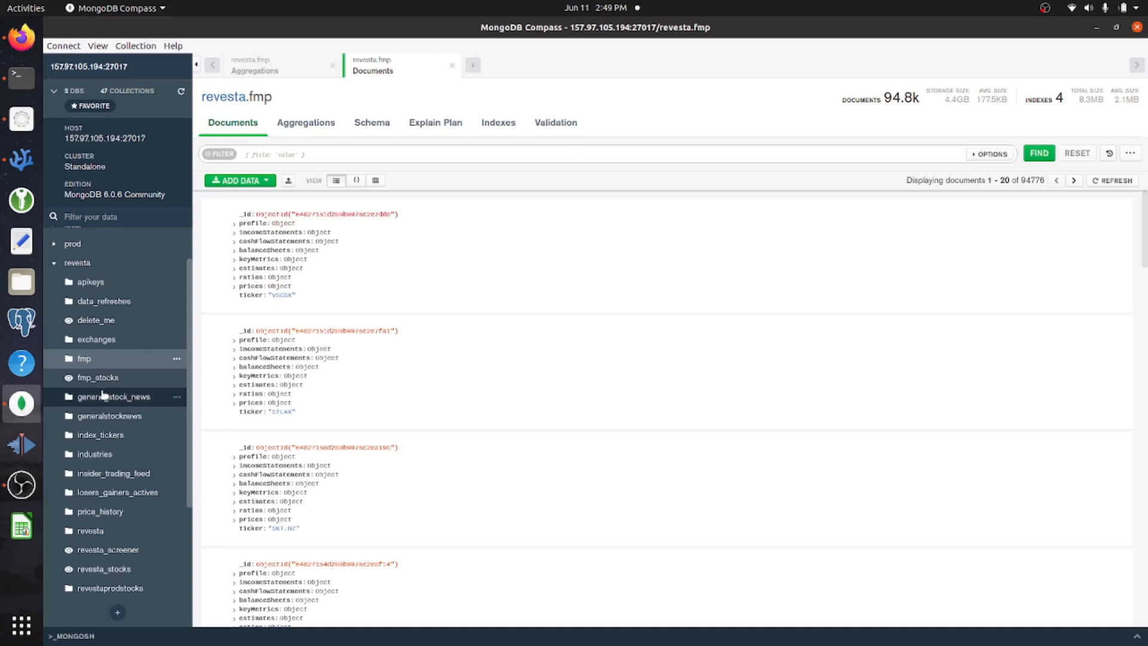
Filter the fmp_stocks view with {ticker: "AAPL"} and run Find to return one document.
{"action": "left_click", "coordinate": [97, 378]}
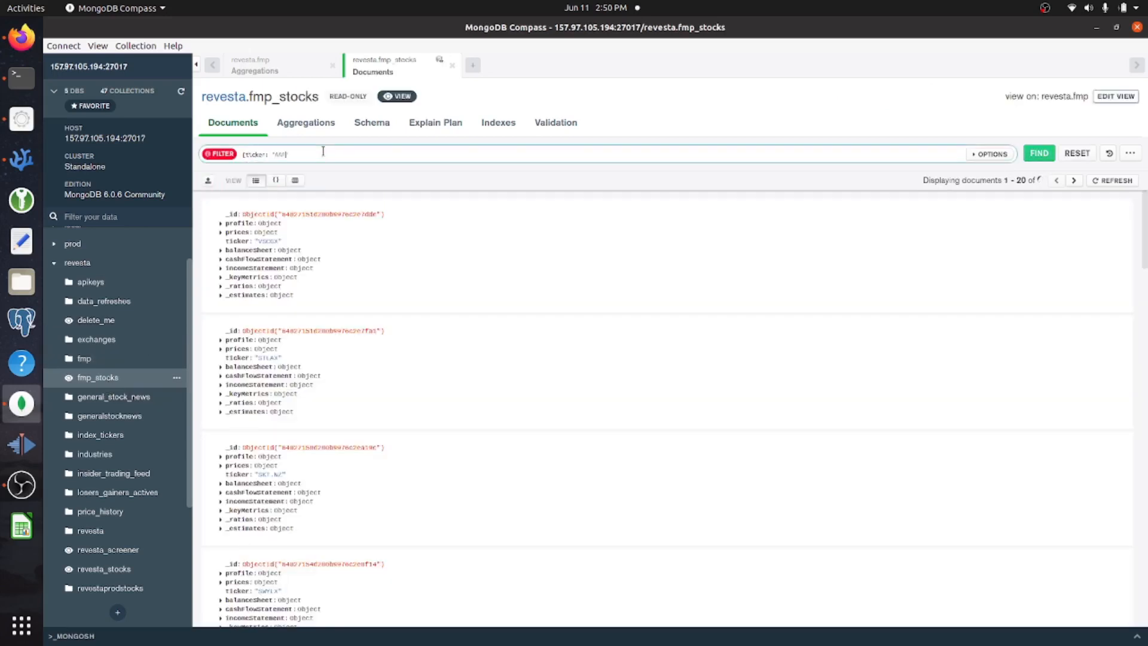
{"action": "left_click", "coordinate": [1038, 153]}
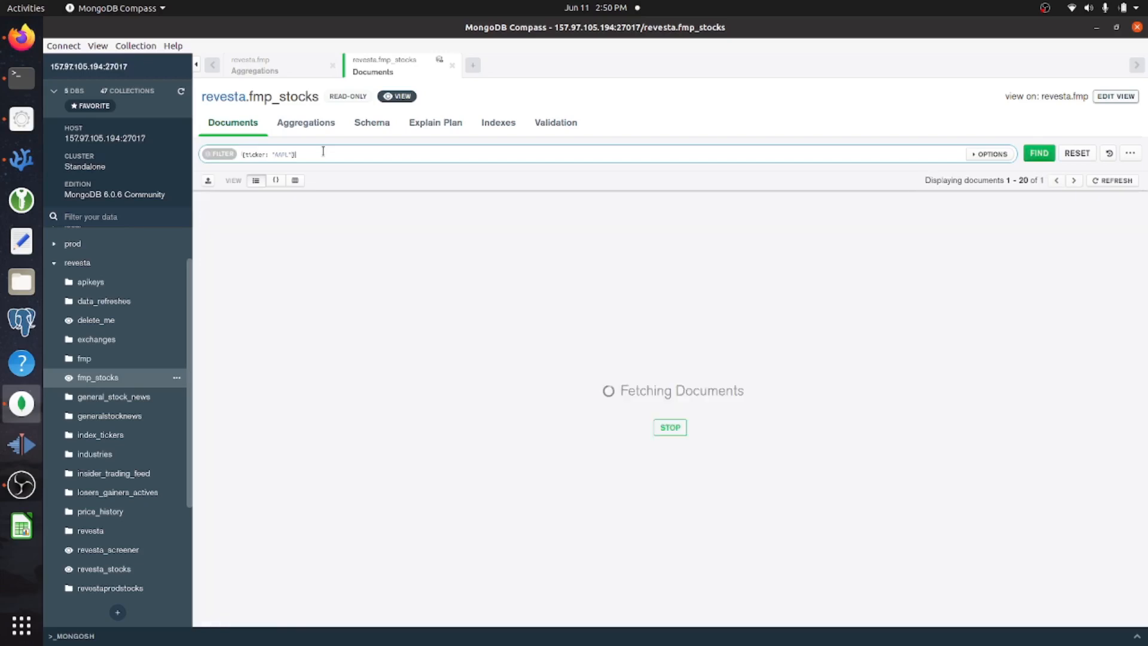
{"action": "left_click", "coordinate": [1038, 154]}
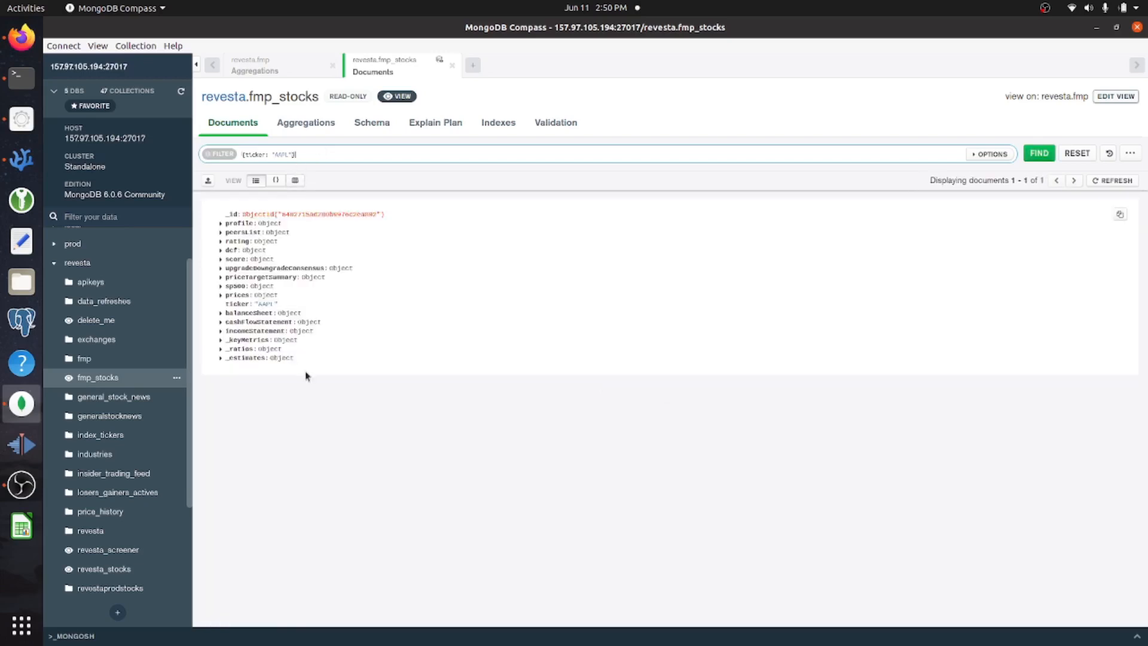
{"action": "mouse_move", "coordinate": [360, 343]}
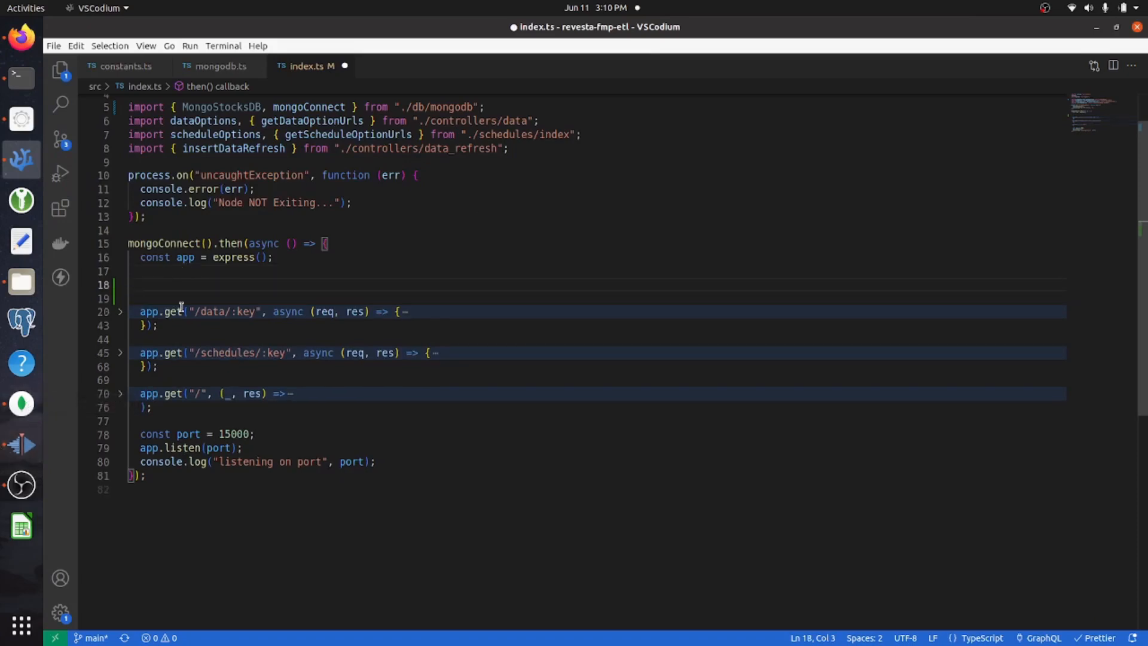
In index.ts, get the fmp_stocks collection and query it with find({}).limit(1).
{"action": "type", "text": "const data = await collection.find"}
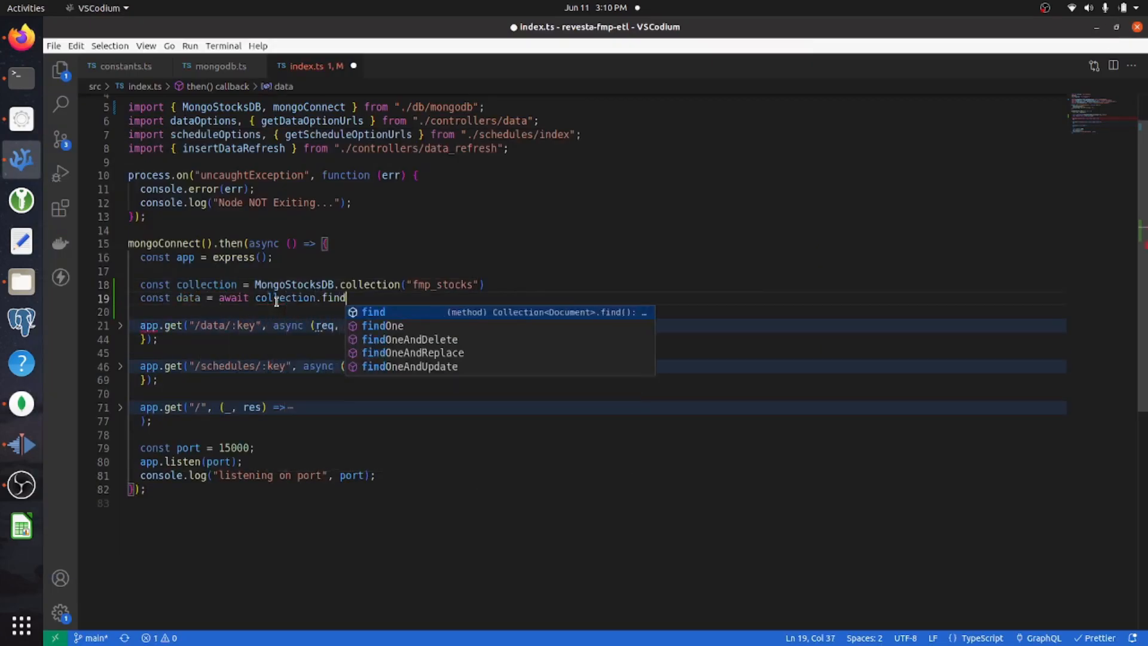
{"action": "type", "text": "({}).limit(1).t"}
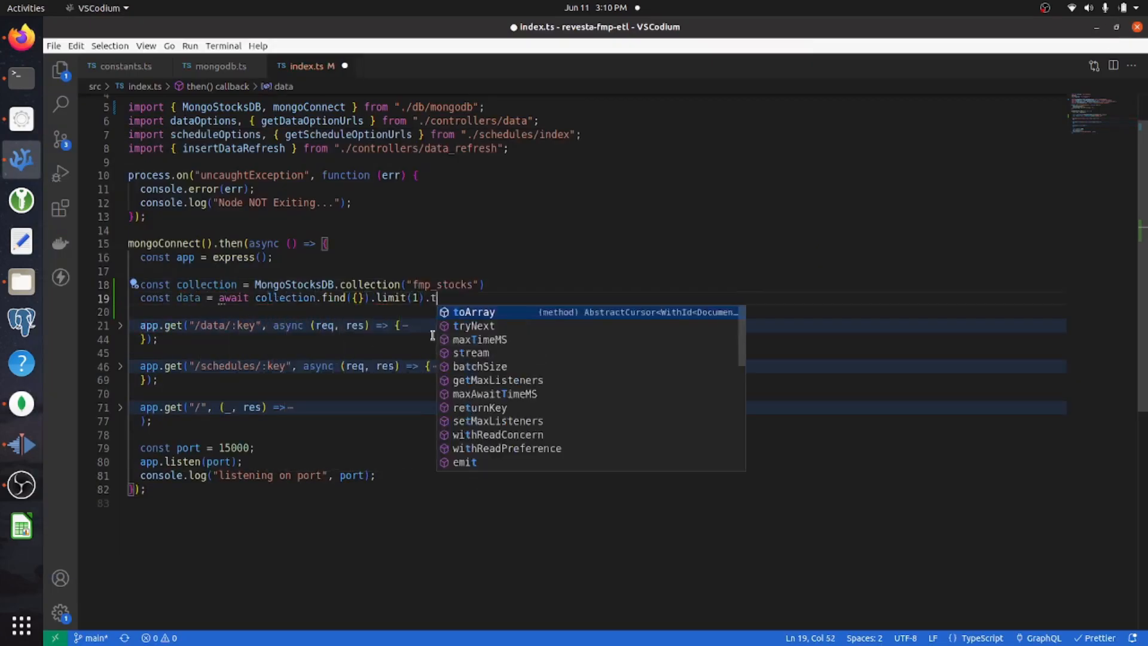